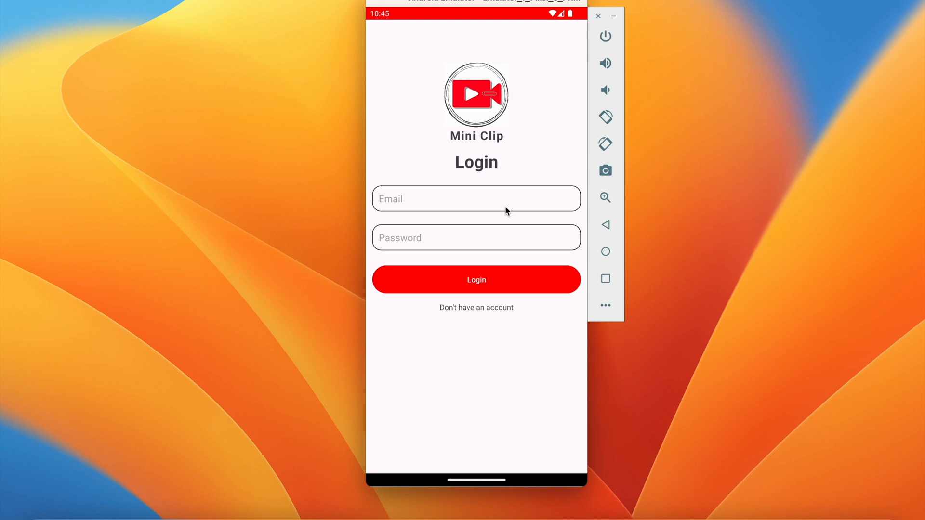
pyautogui.moveTo(440, 177)
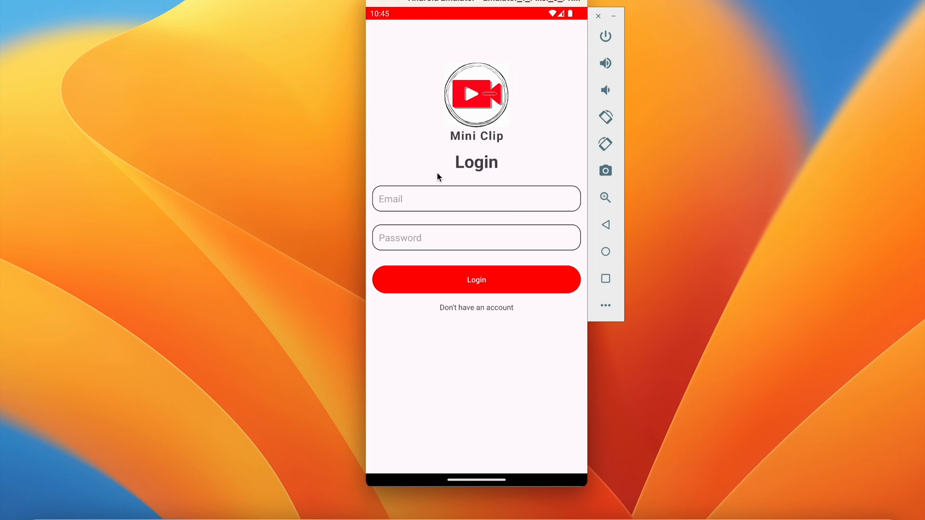
pyautogui.moveTo(511, 184)
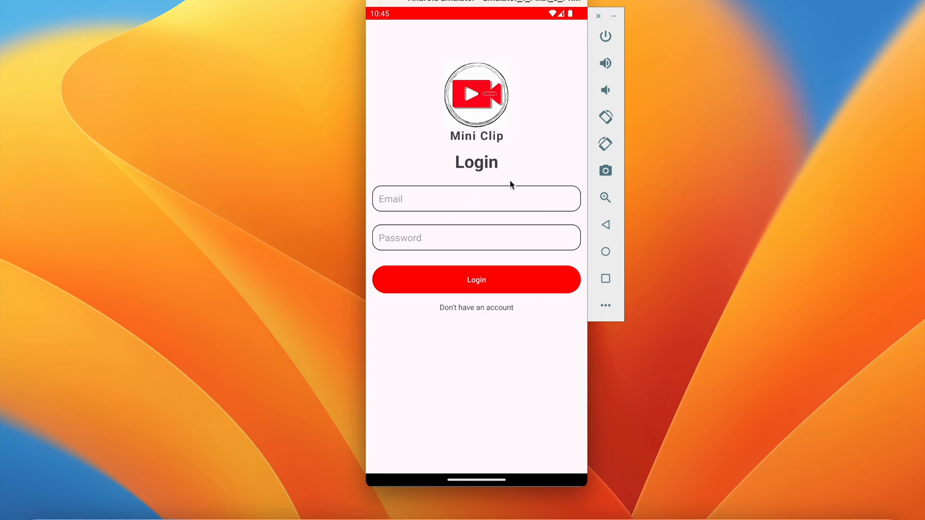
# - Log into the Mini Clip app with the 'captain' email and password to reach the main activity
pyautogui.click(476, 198)
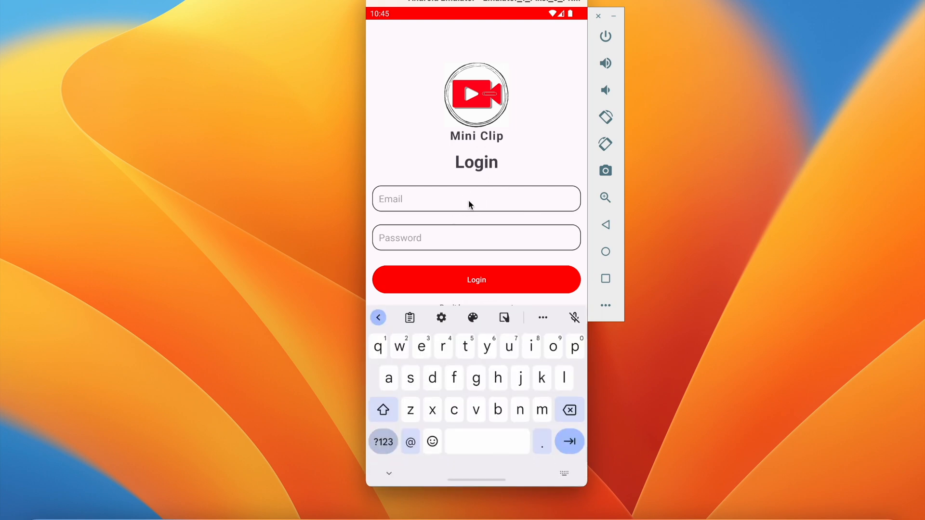
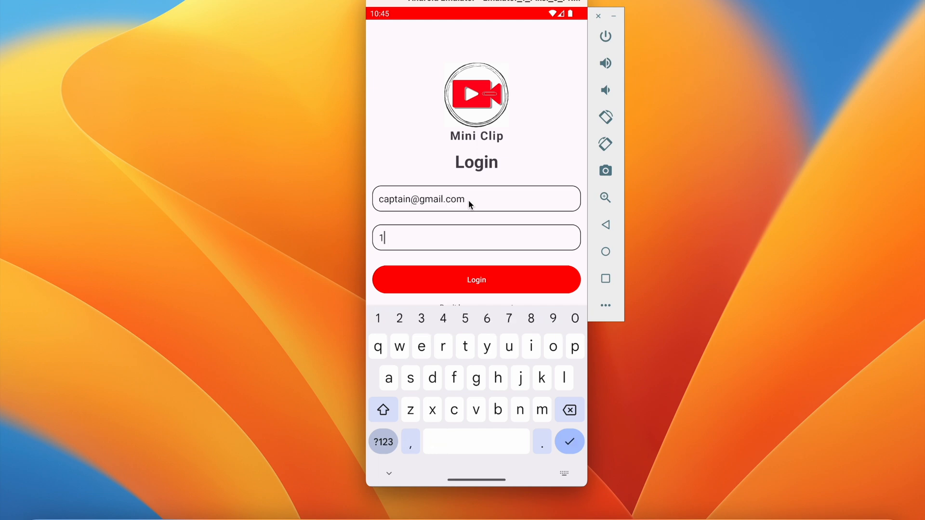
pyautogui.click(477, 279)
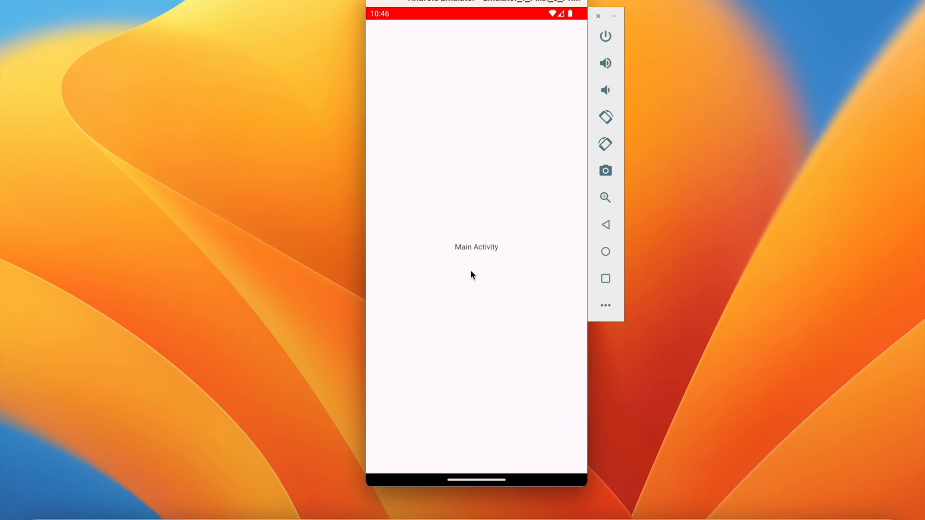
pyautogui.moveTo(509, 266)
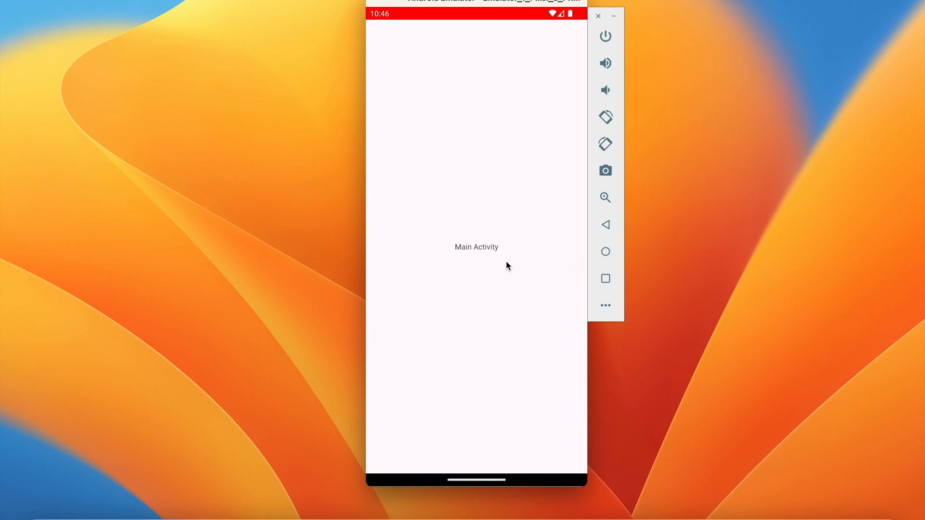
pyautogui.moveTo(413, 453)
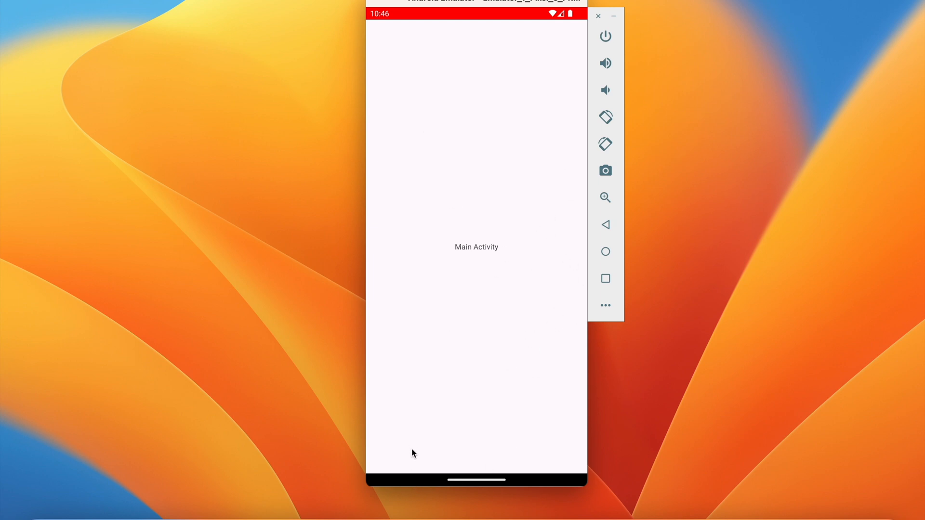
pyautogui.moveTo(559, 172)
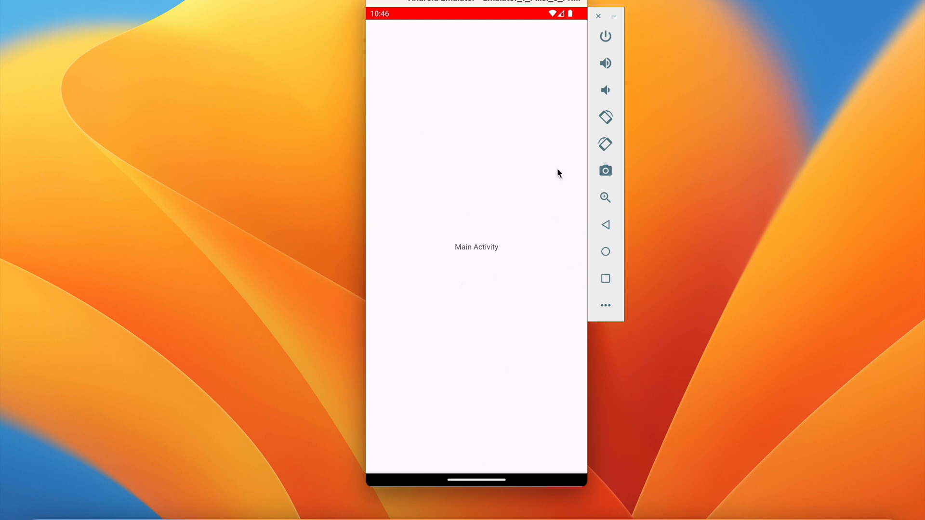
pyautogui.moveTo(521, 259)
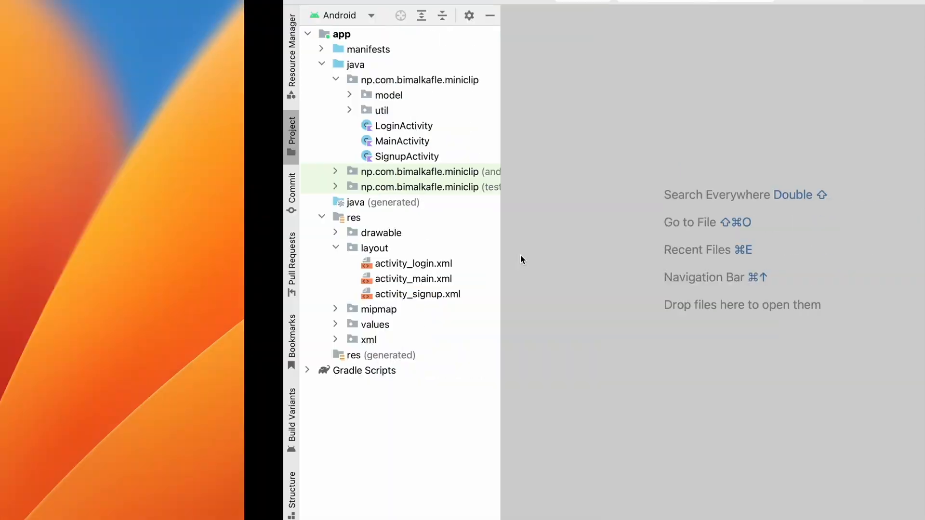
# - Bring MainActivity.kt and the activity_main.xml layout up in the editor
pyautogui.doubleClick(404, 141)
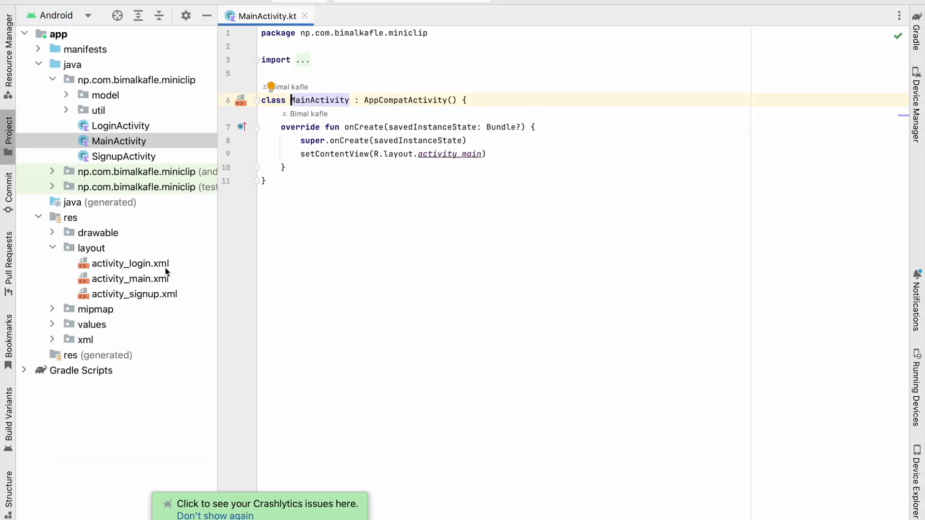
pyautogui.doubleClick(130, 278)
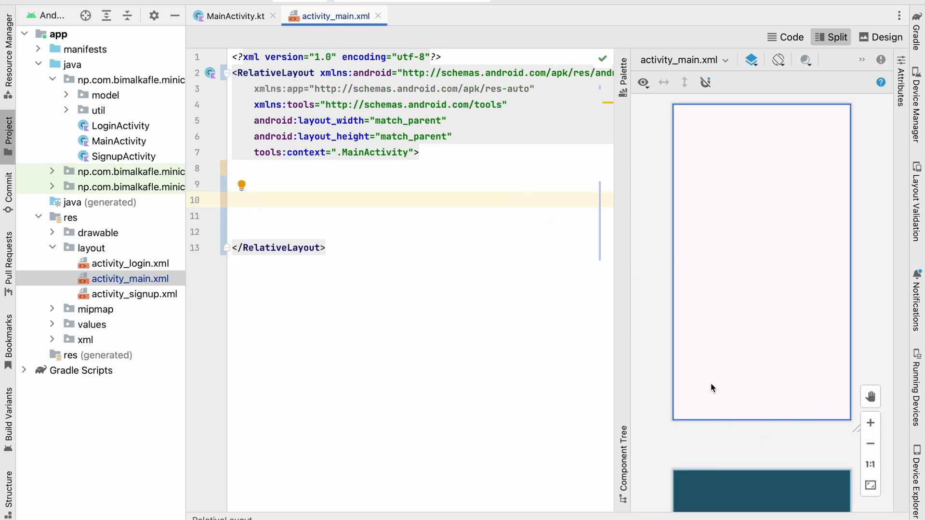
# - Add a BottomNavigationView with match_parent width and wrap_content height to activity_main.xml
pyautogui.write('<Bu')
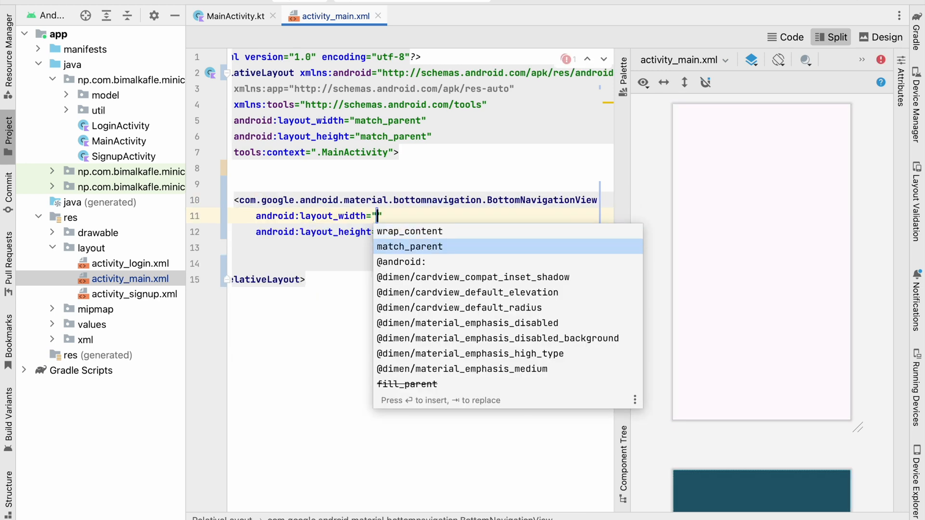
pyautogui.click(409, 232)
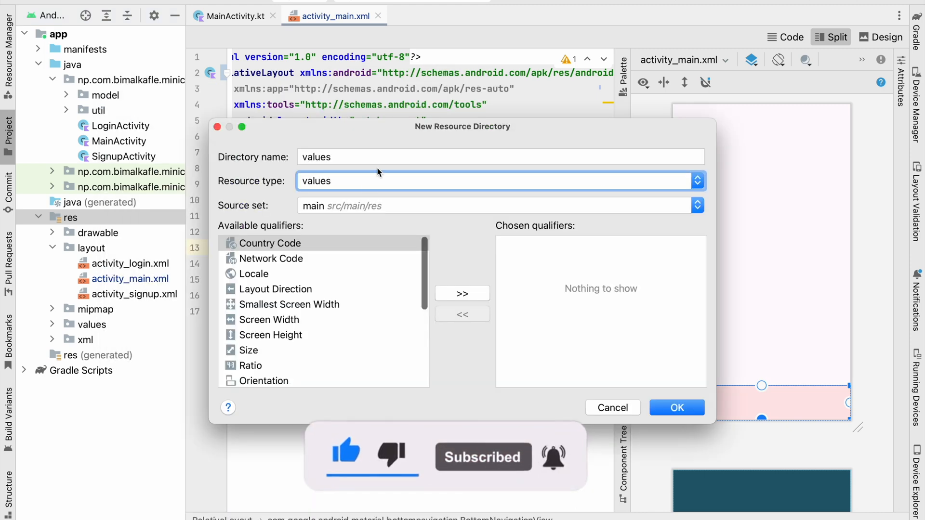
# - Create a new resource directory of type menu under res
pyautogui.click(697, 181)
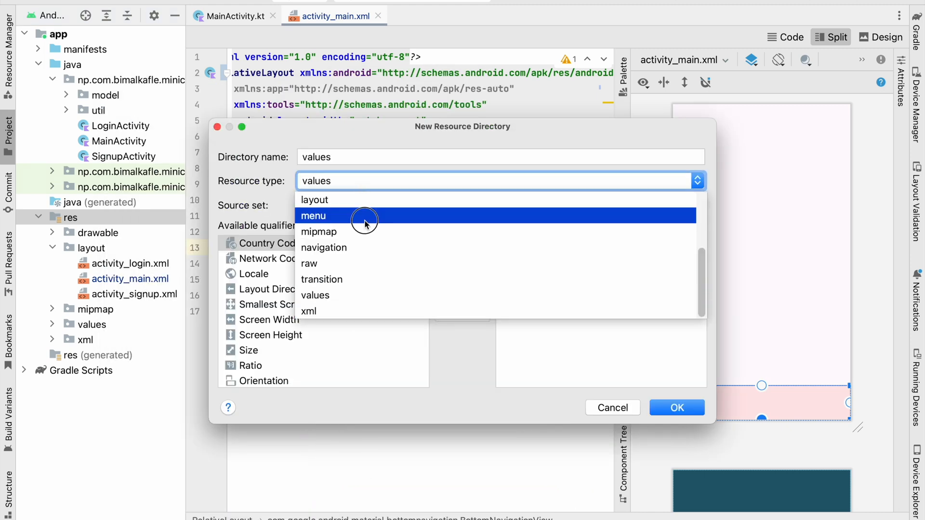
pyautogui.click(313, 215)
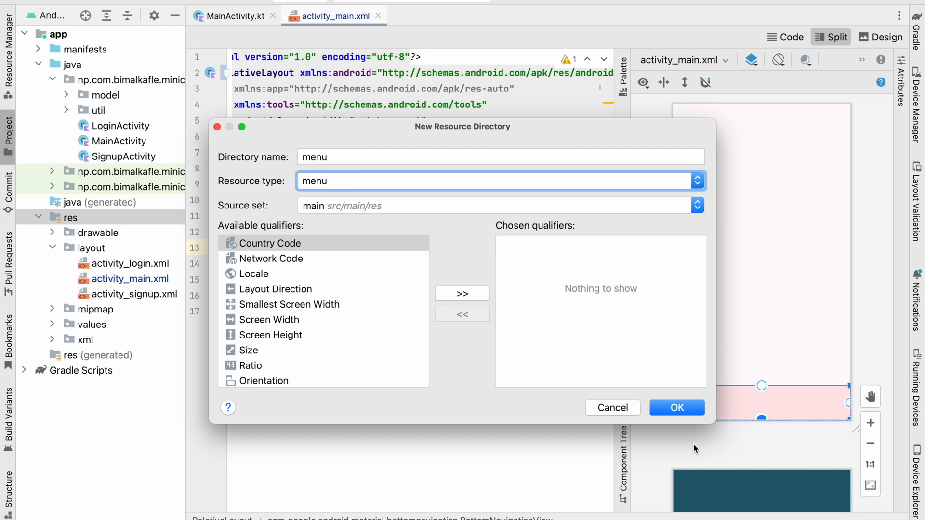
pyautogui.click(676, 408)
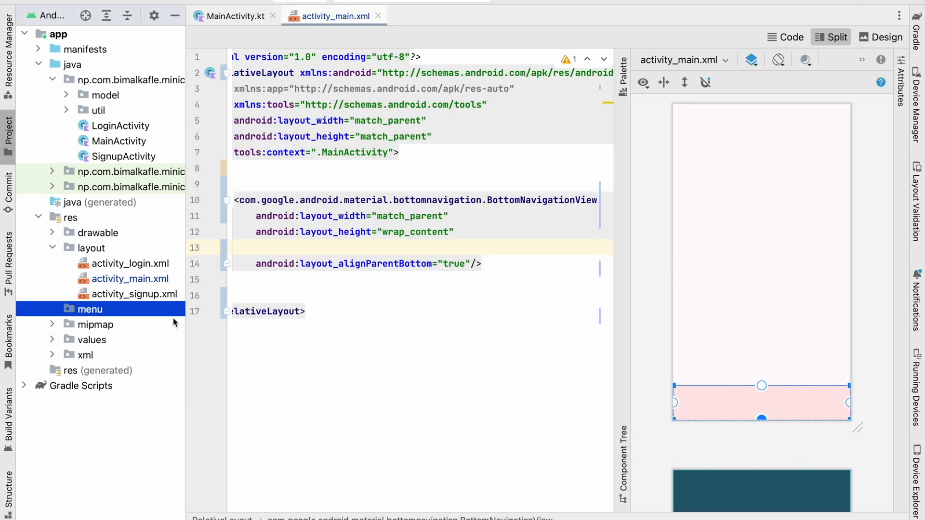
# - Create an empty menu resource file named bottom_nav_menu.xml in the menu folder
pyautogui.rightClick(89, 308)
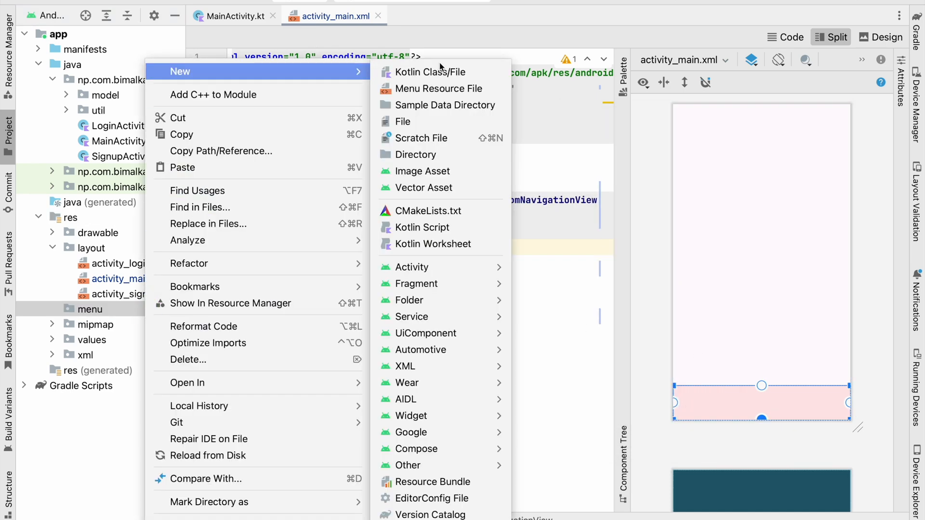
pyautogui.click(439, 89)
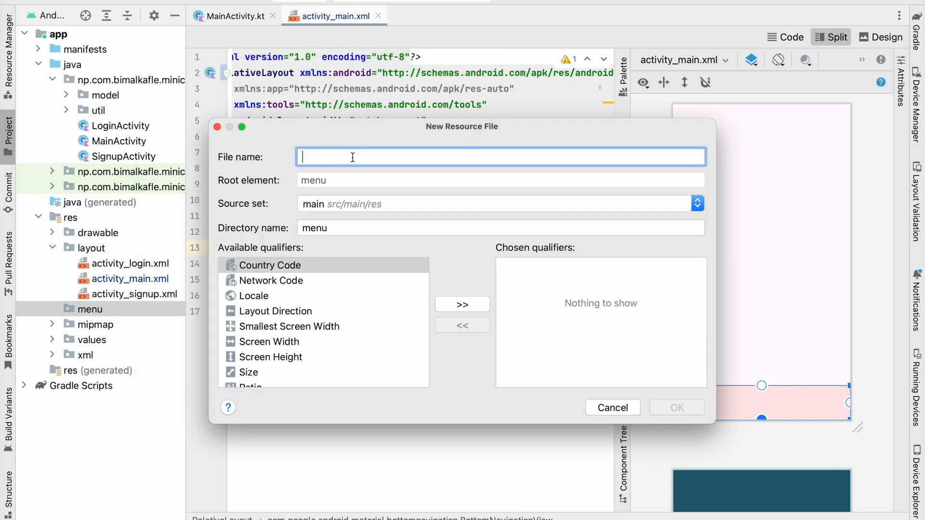
pyautogui.write('bottom_na')
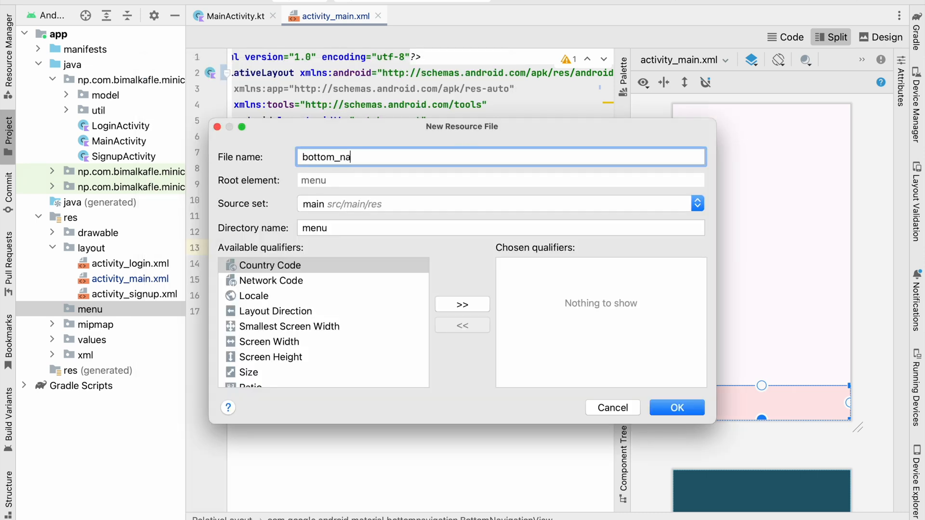
pyautogui.click(677, 408)
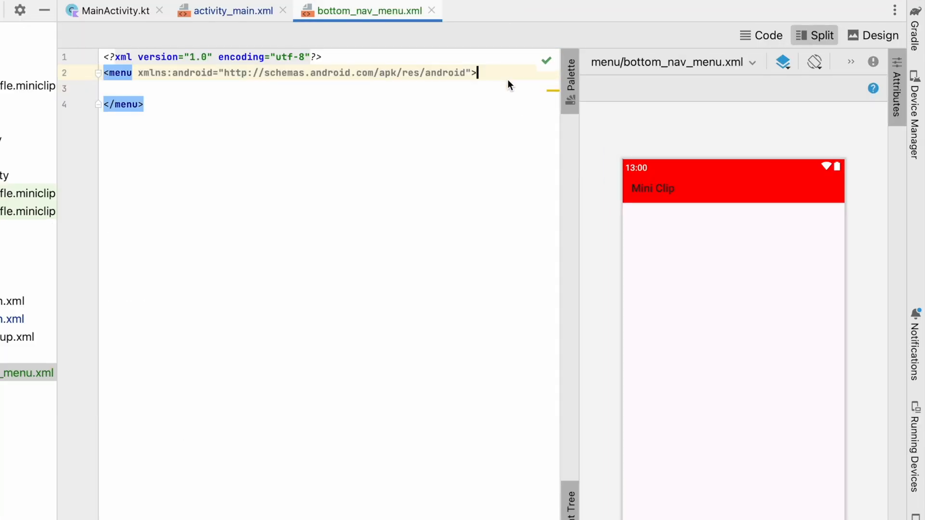
# - Define three menu items titled Home, Add Video and Profile with ids home, add_video and profile
pyautogui.write('<item android:title="Home')
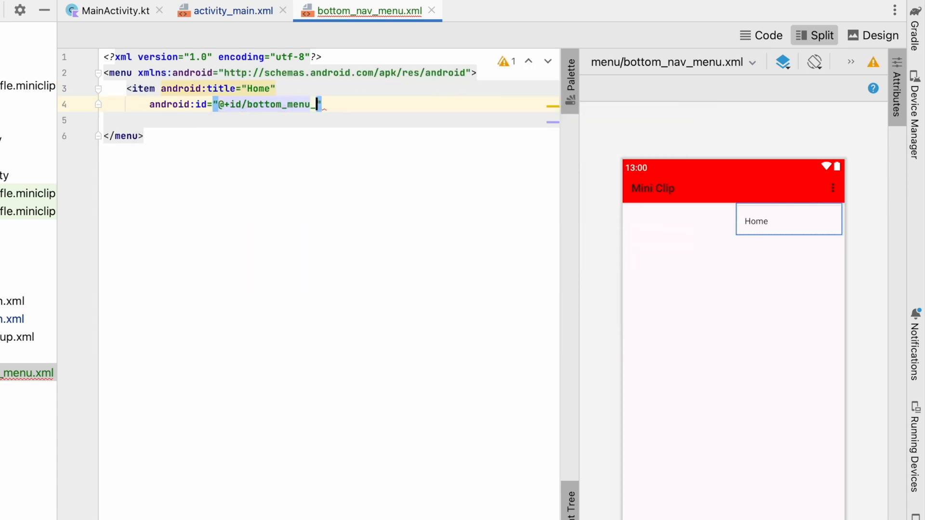
pyautogui.write('home"/>')
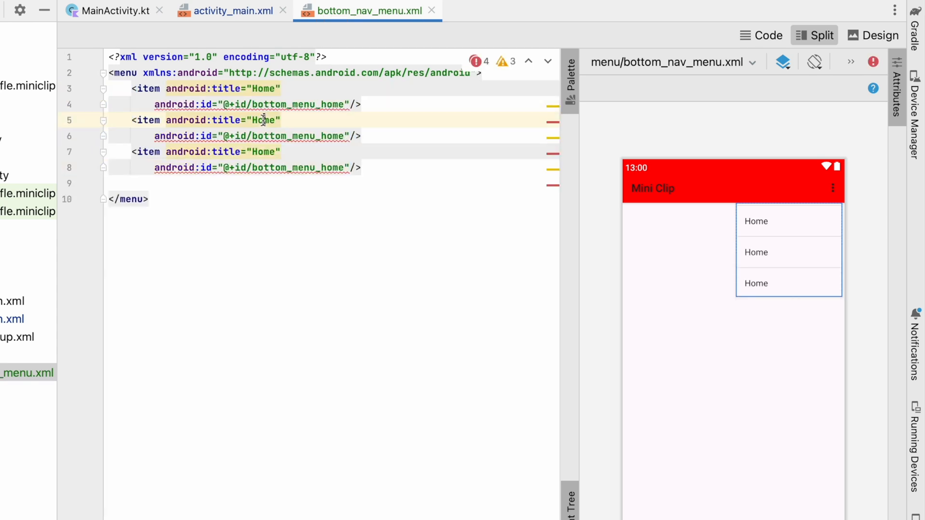
pyautogui.write('Add Video')
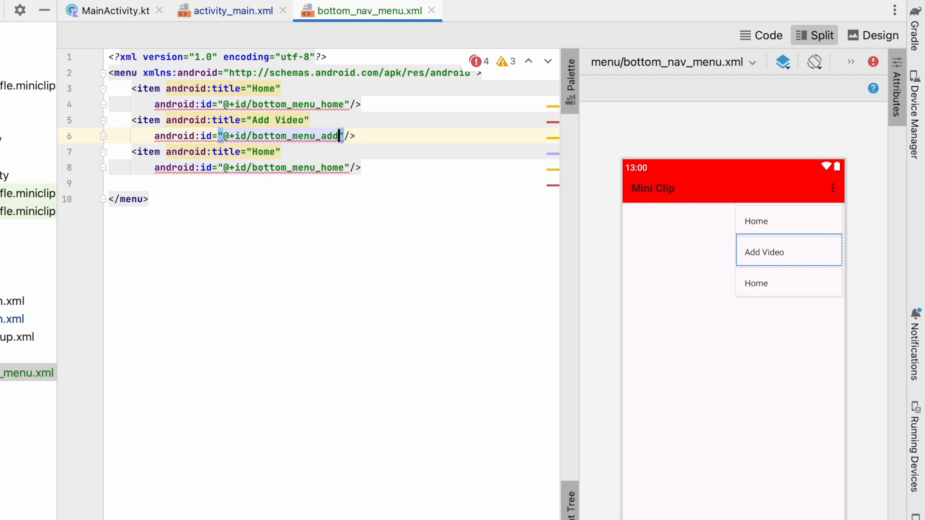
pyautogui.write('_video')
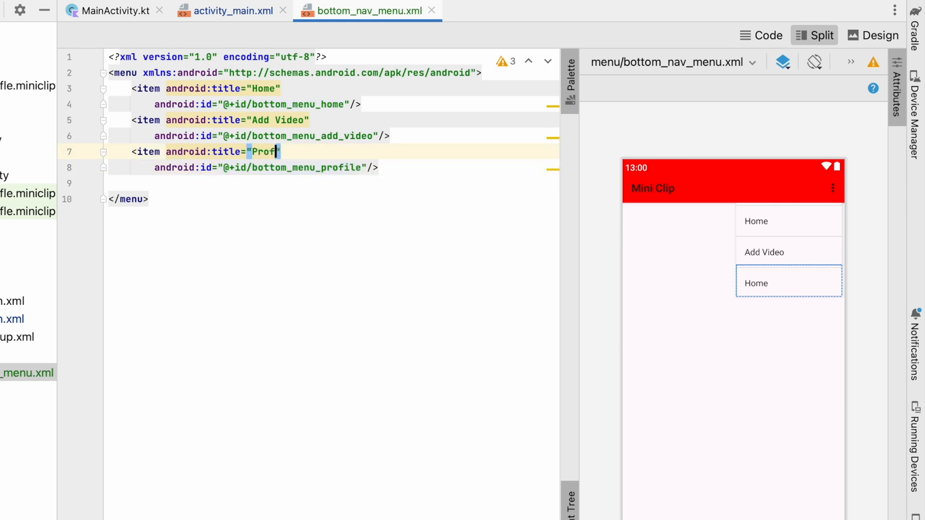
pyautogui.write('ile')
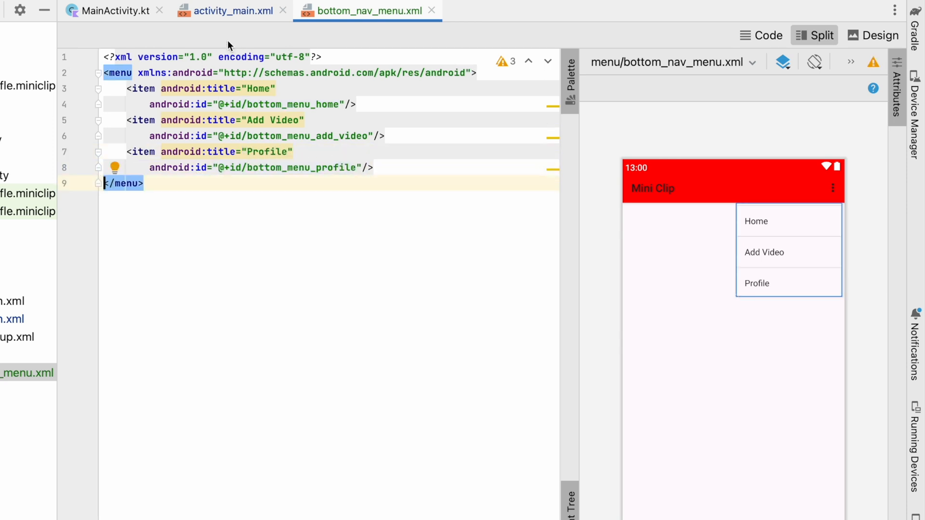
pyautogui.click(232, 10)
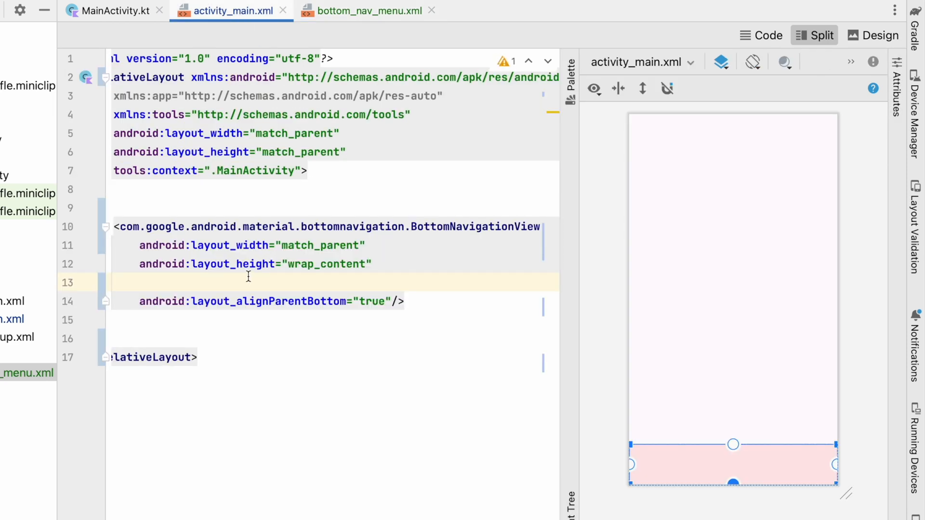
pyautogui.write('m')
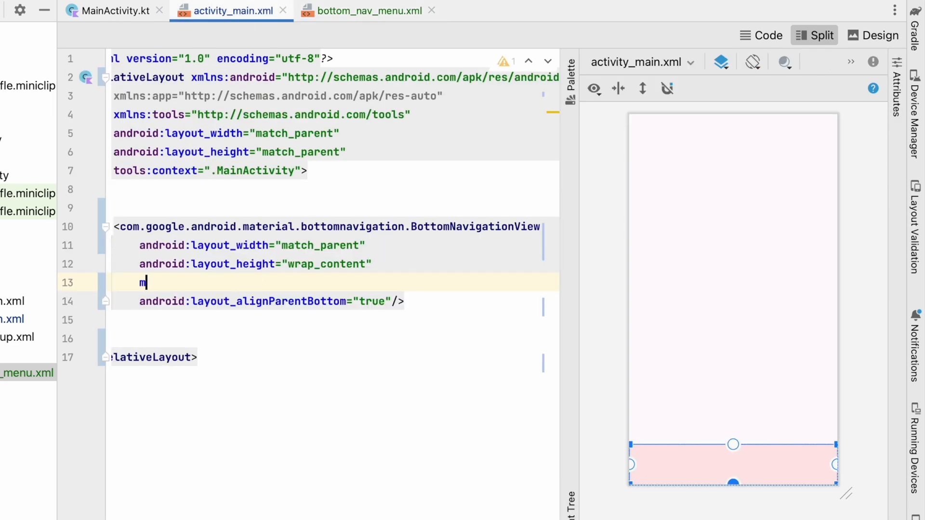
pyautogui.write('app:menu="@menu/bottom_nav_menu"')
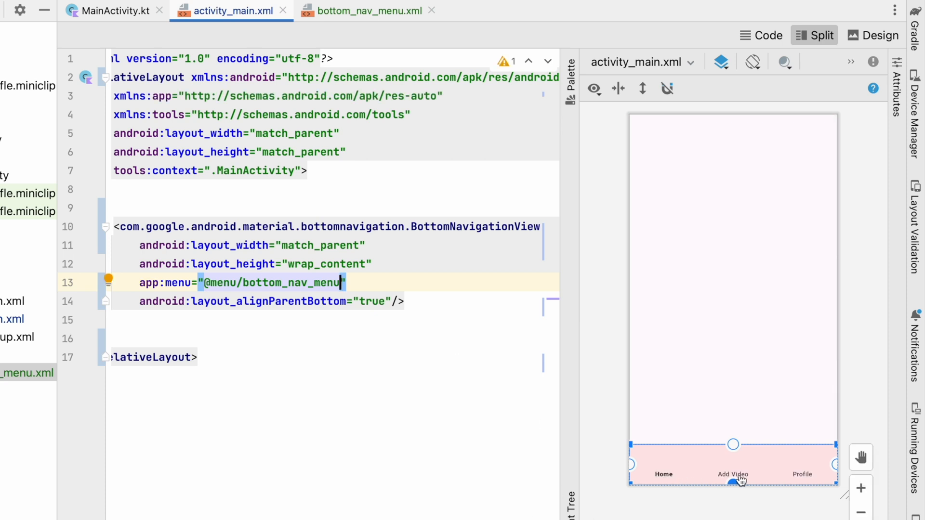
pyautogui.moveTo(679, 459)
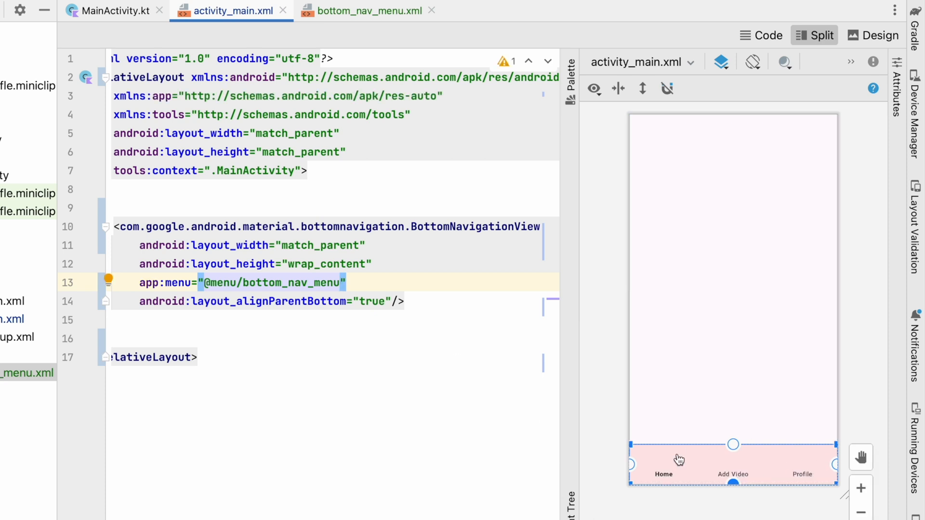
pyautogui.moveTo(567, 404)
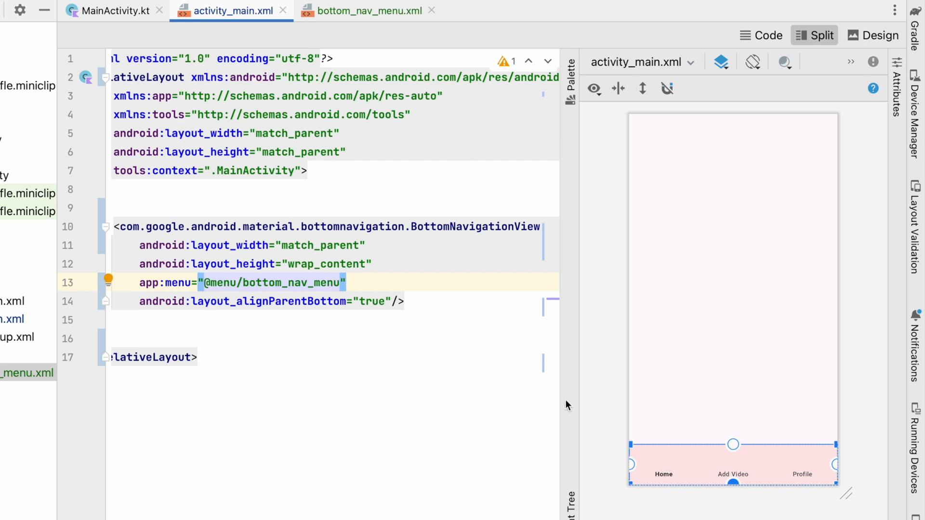
pyautogui.click(7, 136)
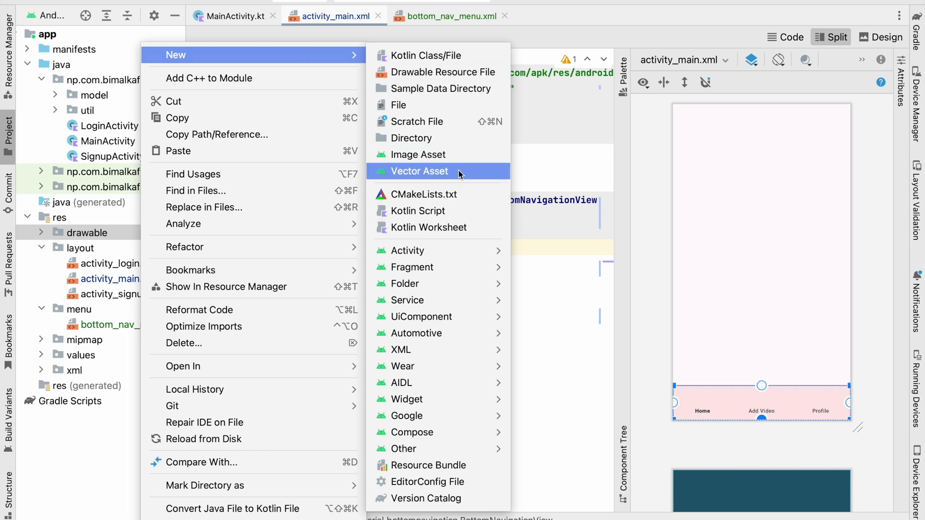
# - Create a white (FFFFFF) home clip-art vector asset named icon_home in drawable
pyautogui.click(420, 172)
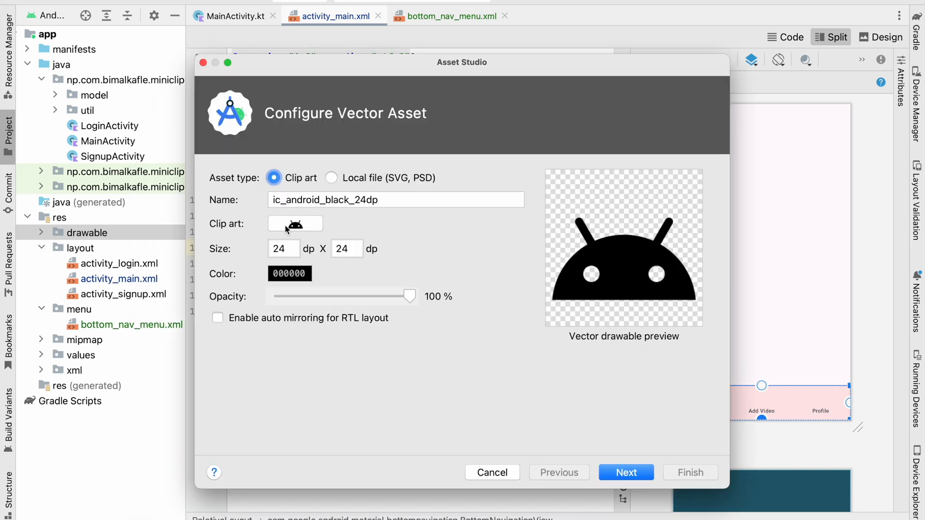
pyautogui.click(295, 224)
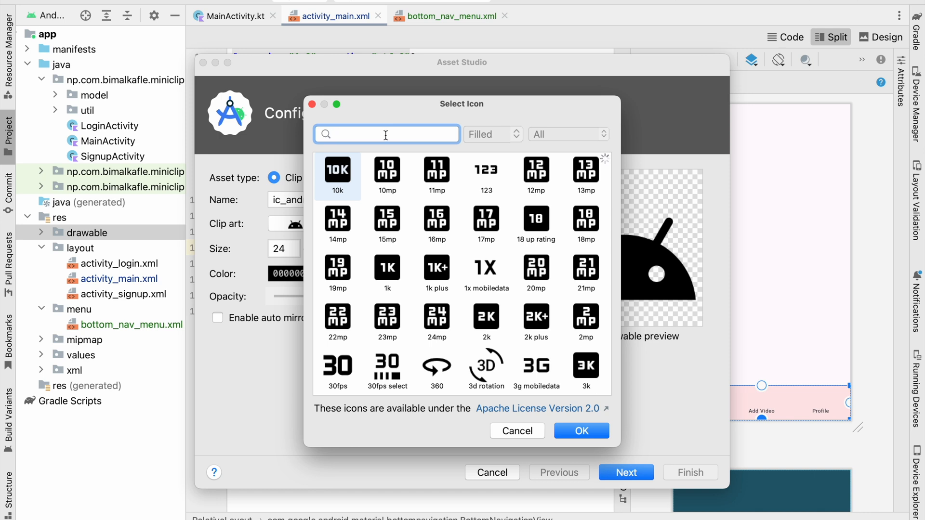
pyautogui.write('home')
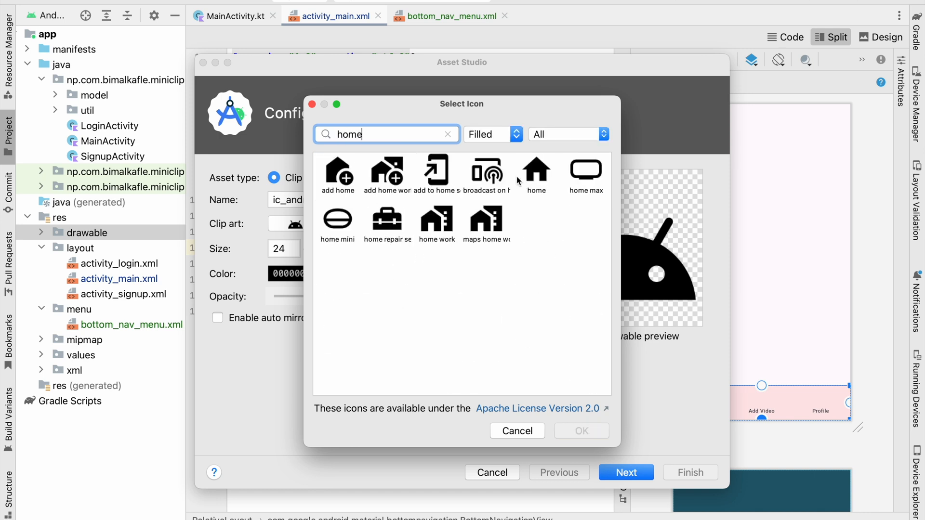
pyautogui.click(536, 176)
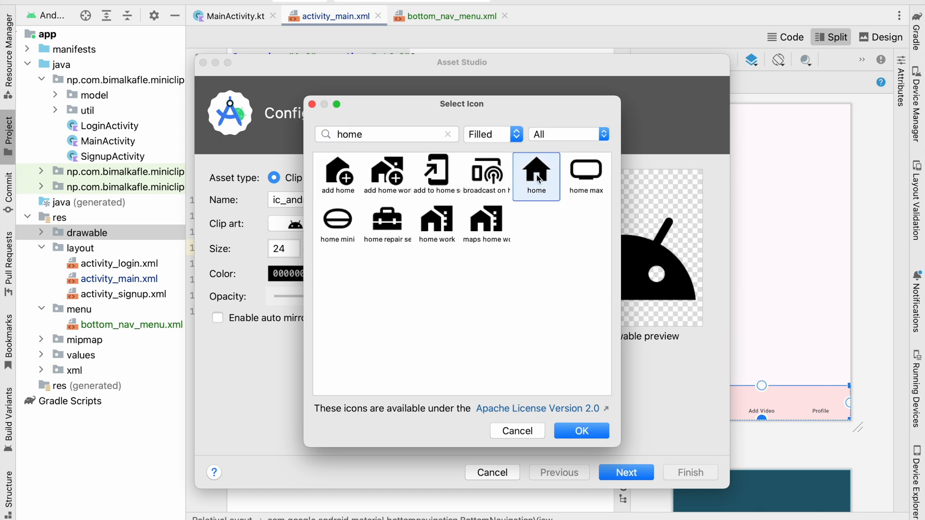
pyautogui.click(580, 431)
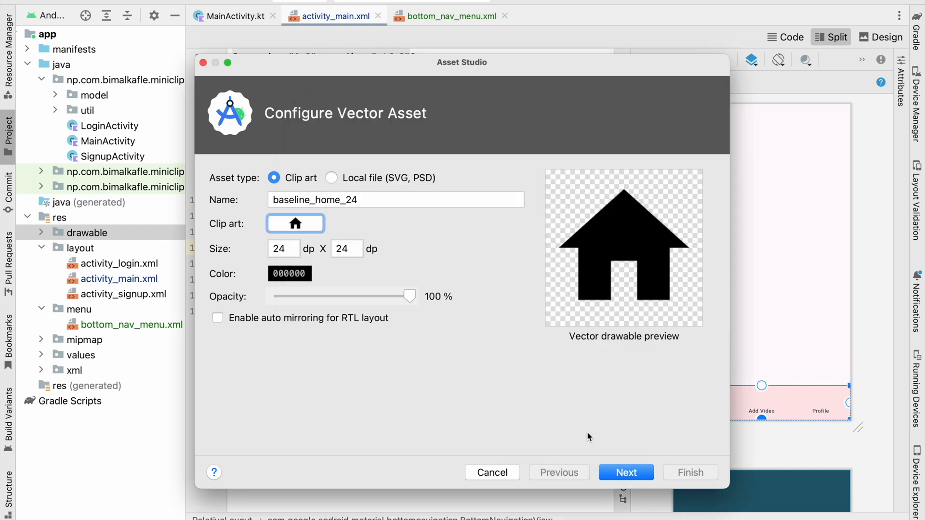
pyautogui.click(289, 273)
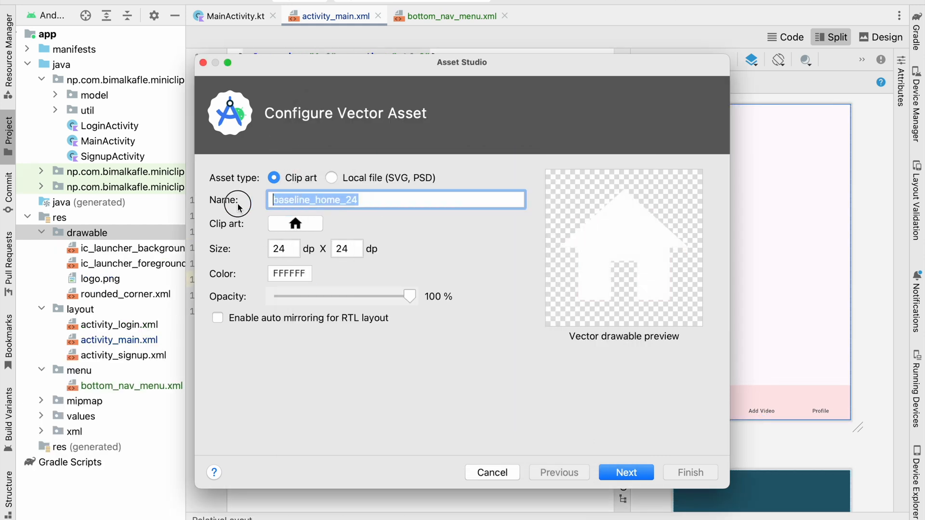
pyautogui.write('icon_h')
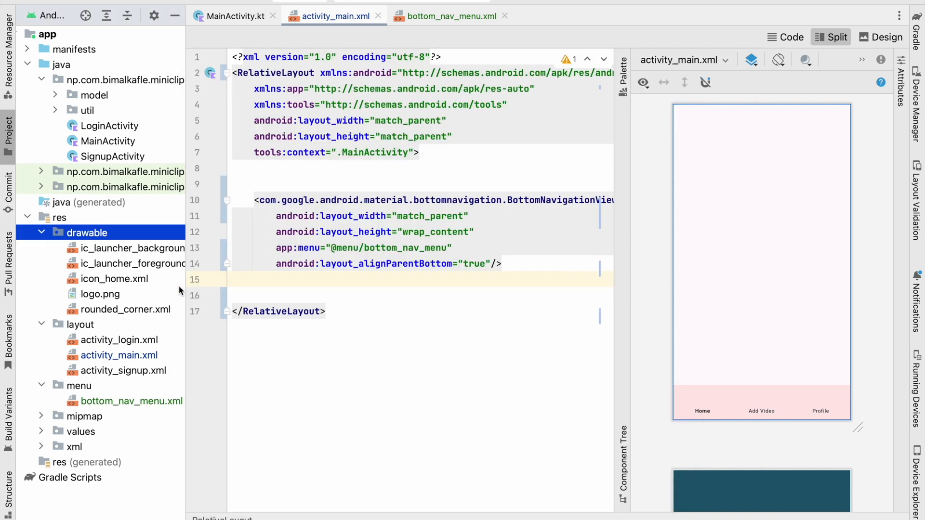
pyautogui.click(114, 280)
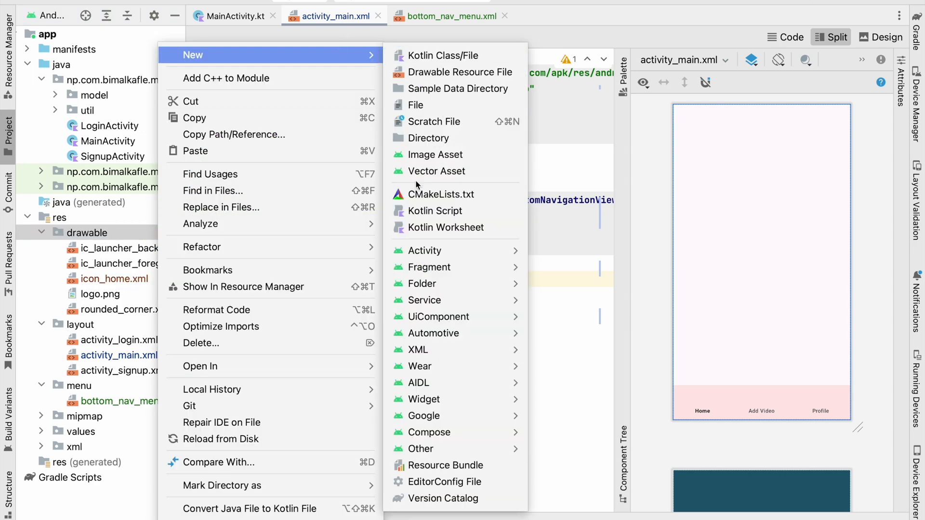
# - Create a white circled-plus vector asset named icon_add in drawable
pyautogui.click(437, 172)
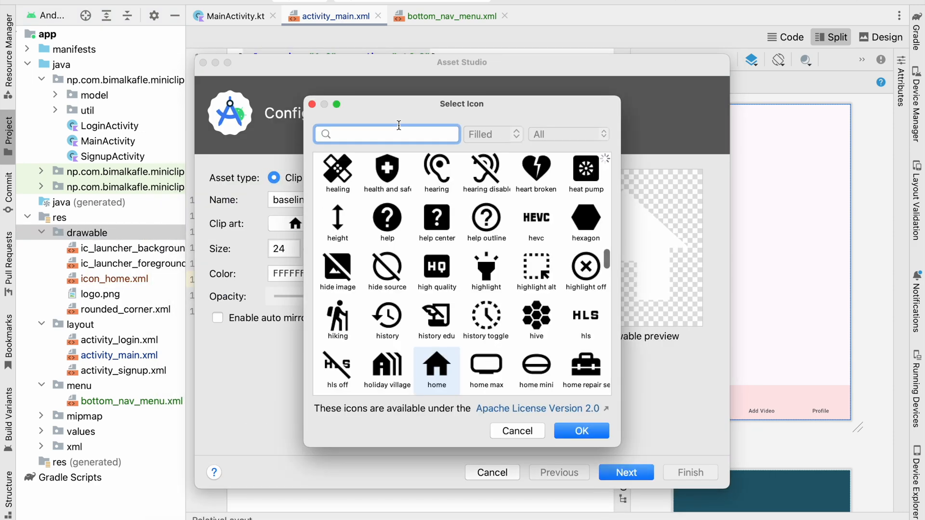
pyautogui.write('add')
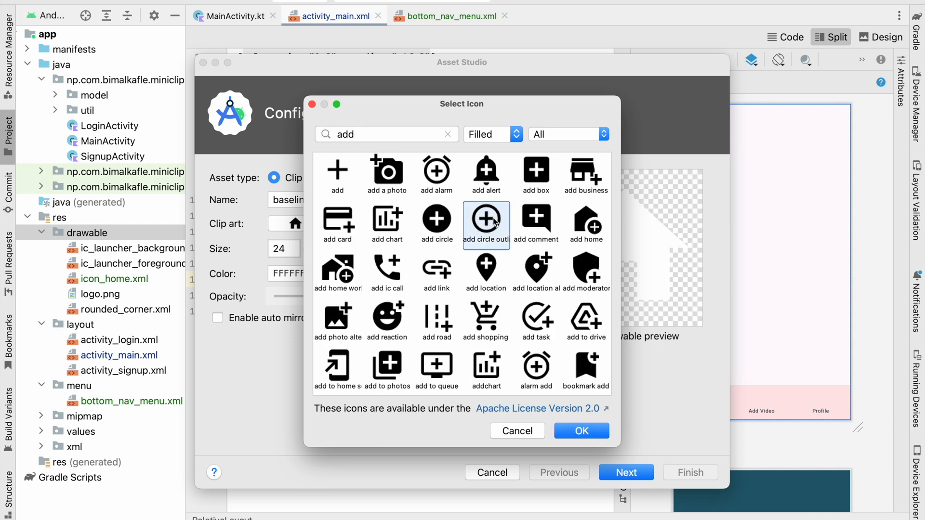
pyautogui.click(580, 431)
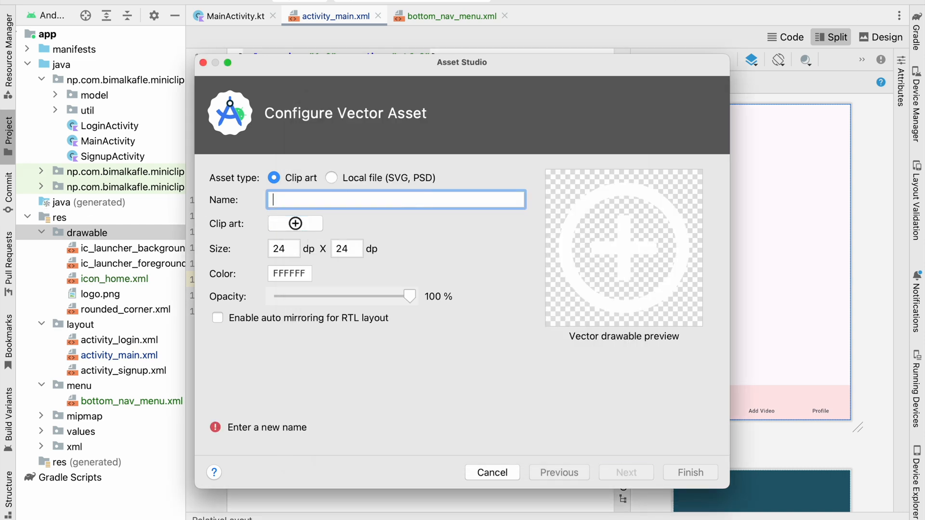
pyautogui.click(625, 472)
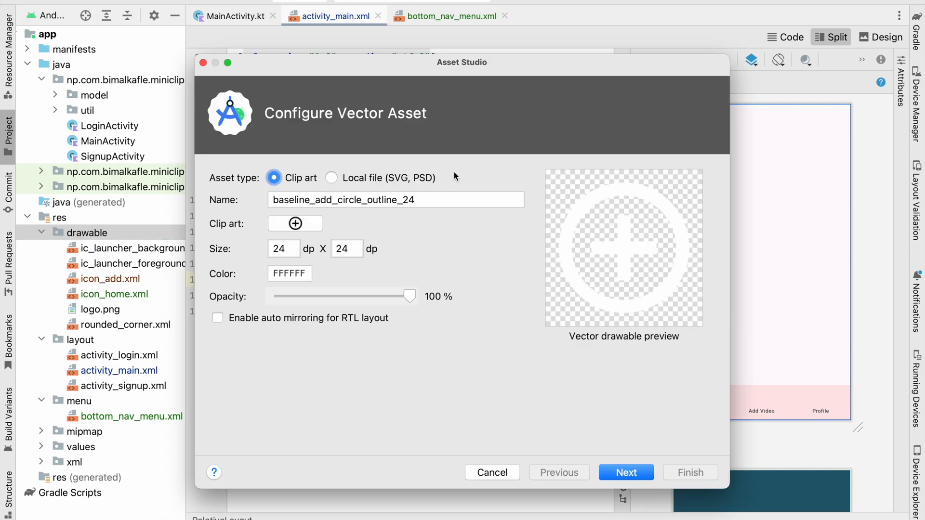
# - Create a white person vector asset named icon_profile in drawable
pyautogui.click(295, 223)
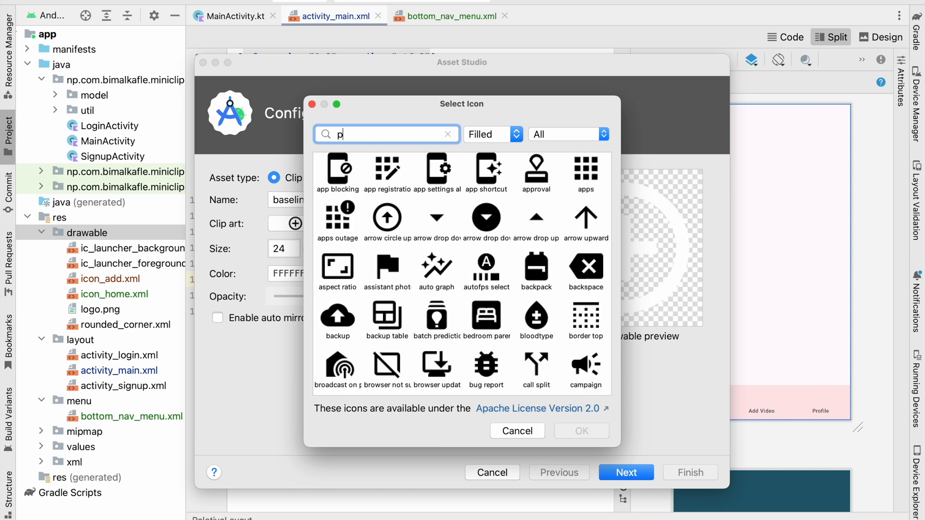
pyautogui.write('erson')
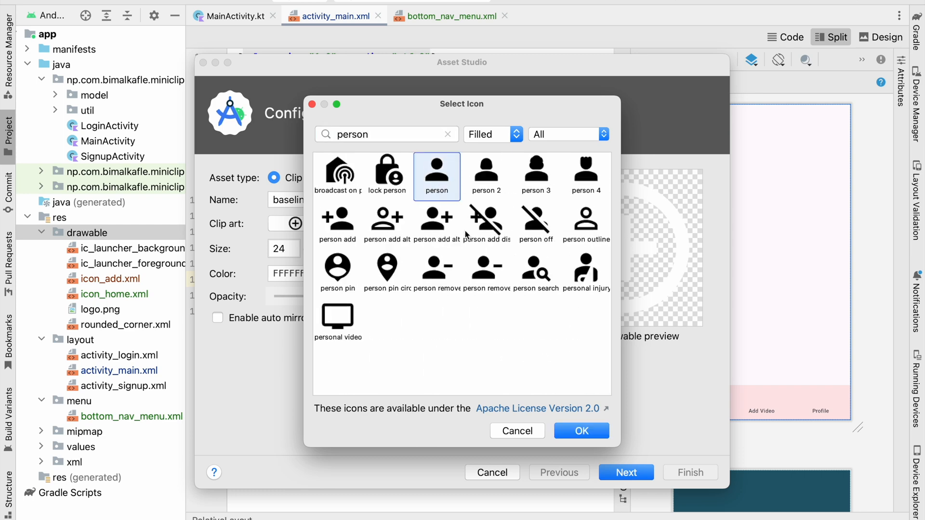
pyautogui.click(581, 430)
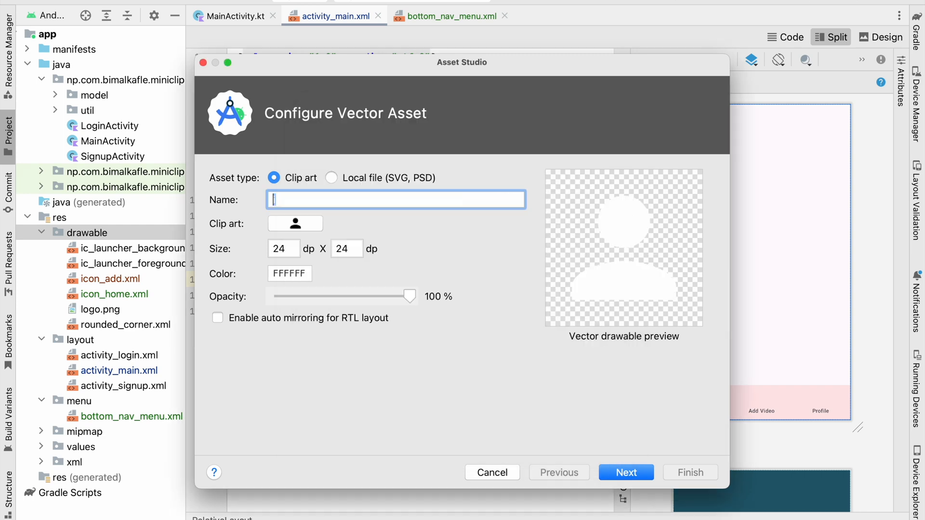
pyautogui.write('icon_profile')
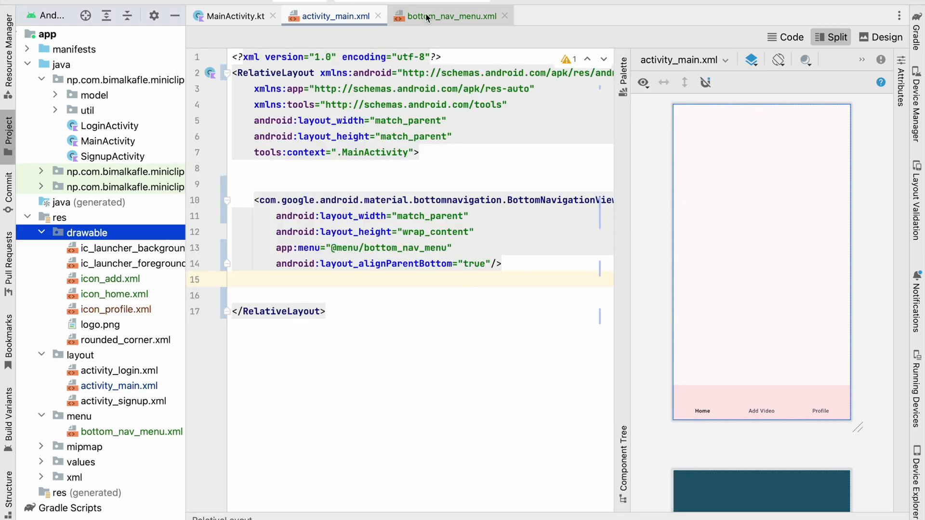
pyautogui.click(451, 16)
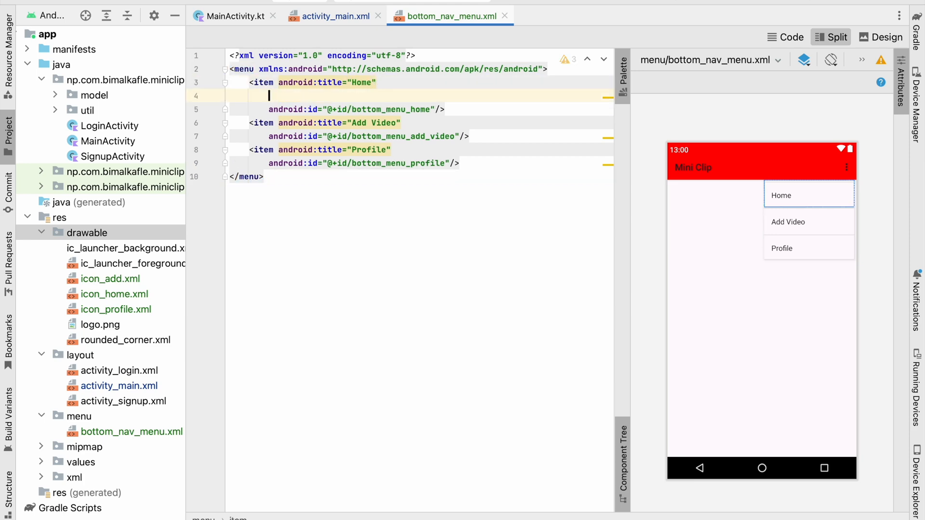
pyautogui.write('android:icon="ho')
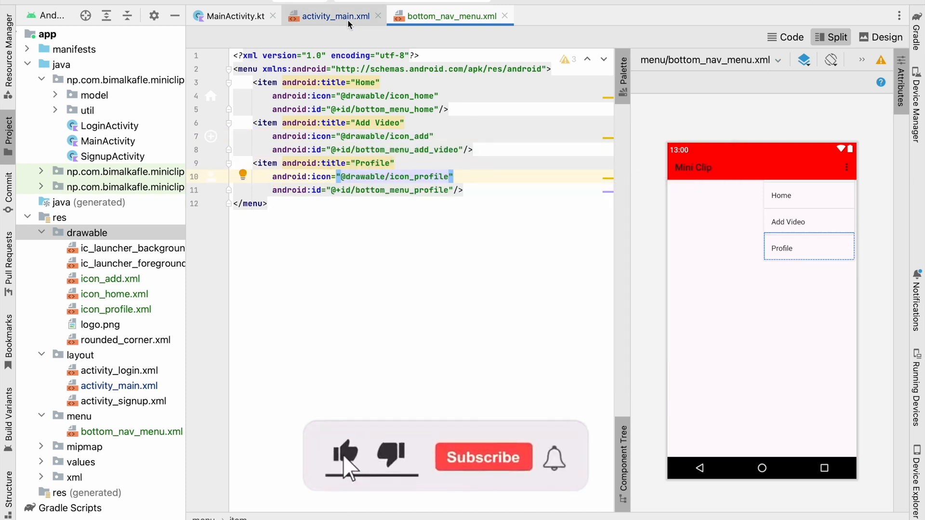
pyautogui.click(329, 17)
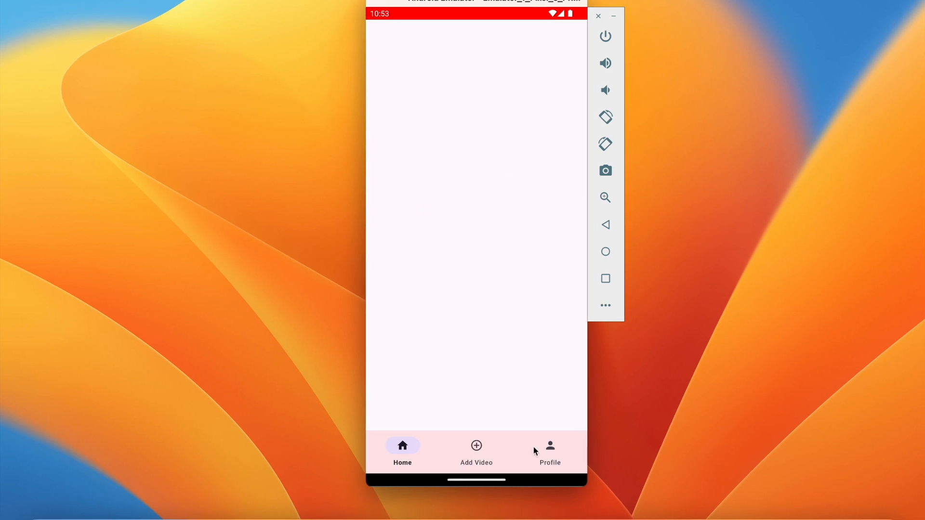
# - Select the Add Video and Profile items in the running app's bottom navigation bar
pyautogui.click(476, 446)
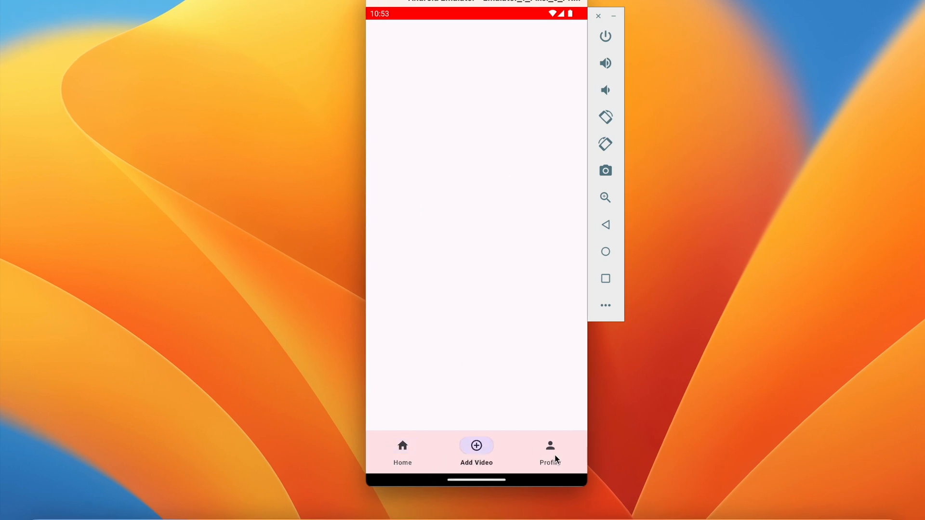
pyautogui.click(403, 450)
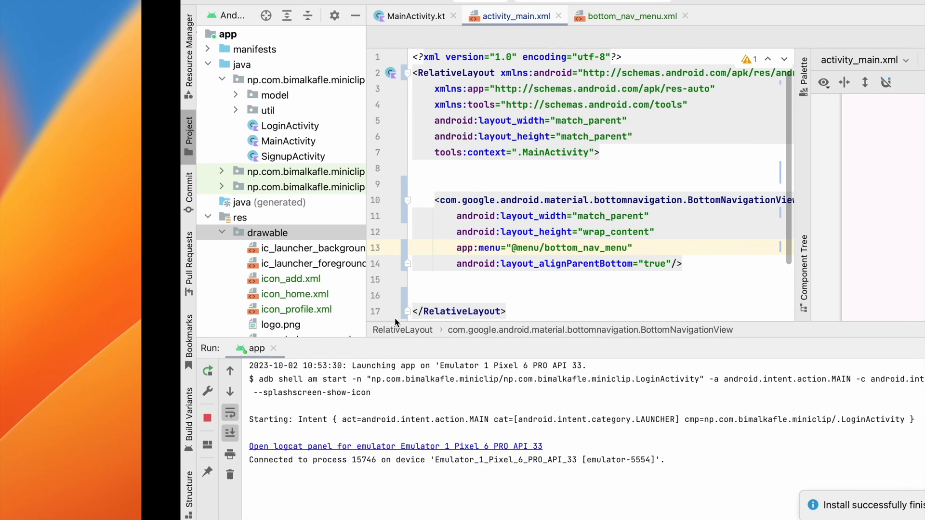
# - Declare lateinit binding, inflate ActivityMainBinding with layoutInflater and set binding.root as the content view
pyautogui.click(414, 17)
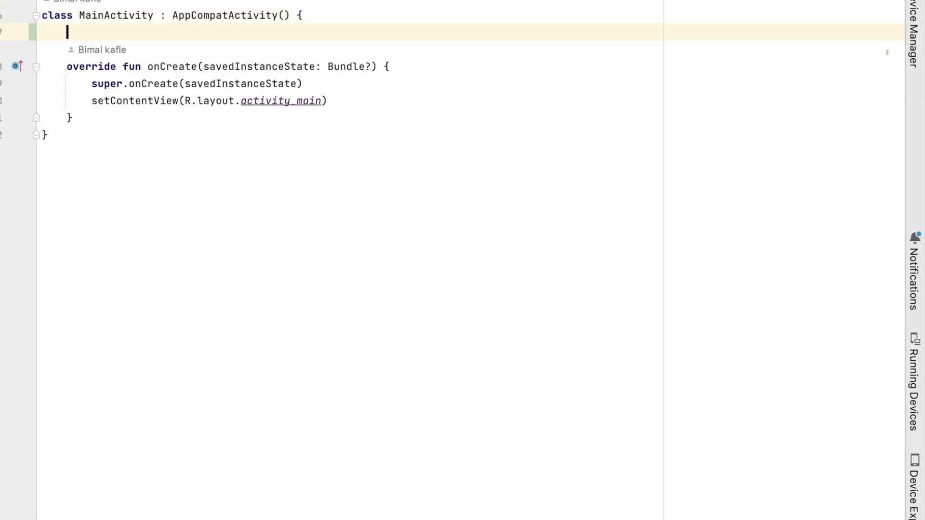
pyautogui.write('la')
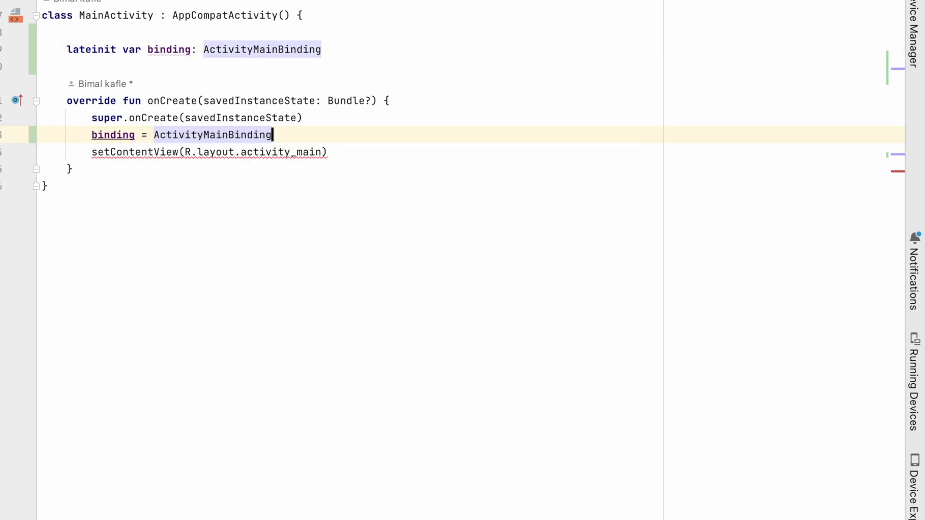
pyautogui.write('.inflate(layoutInflater')
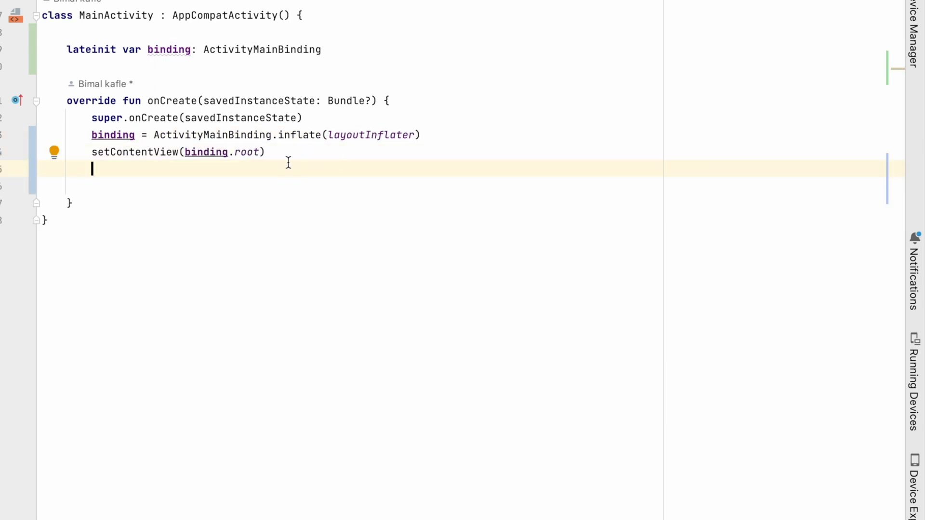
pyautogui.moveTo(302, 154)
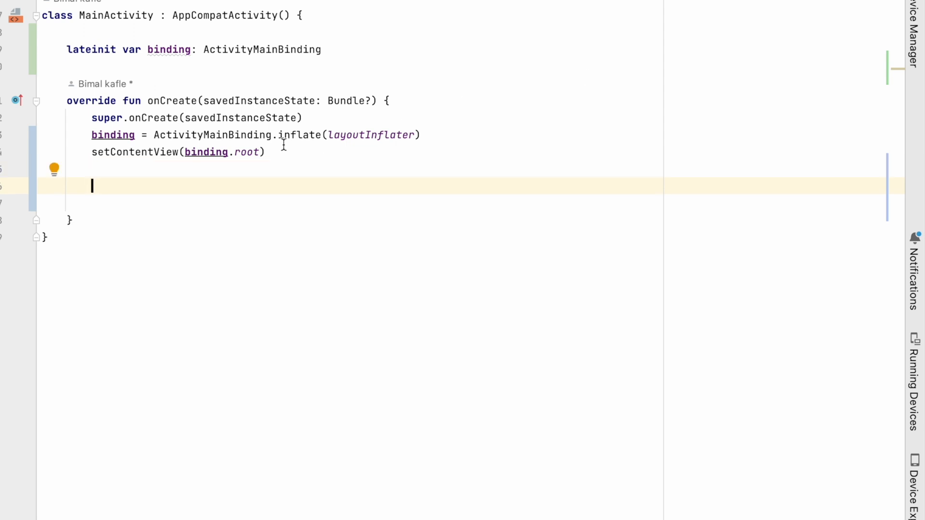
pyautogui.write('binding.')
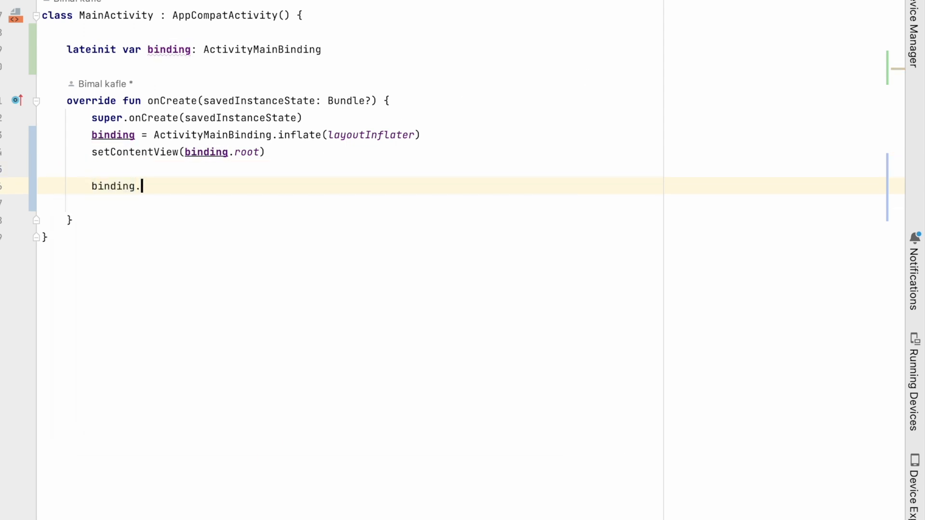
pyautogui.write('.')
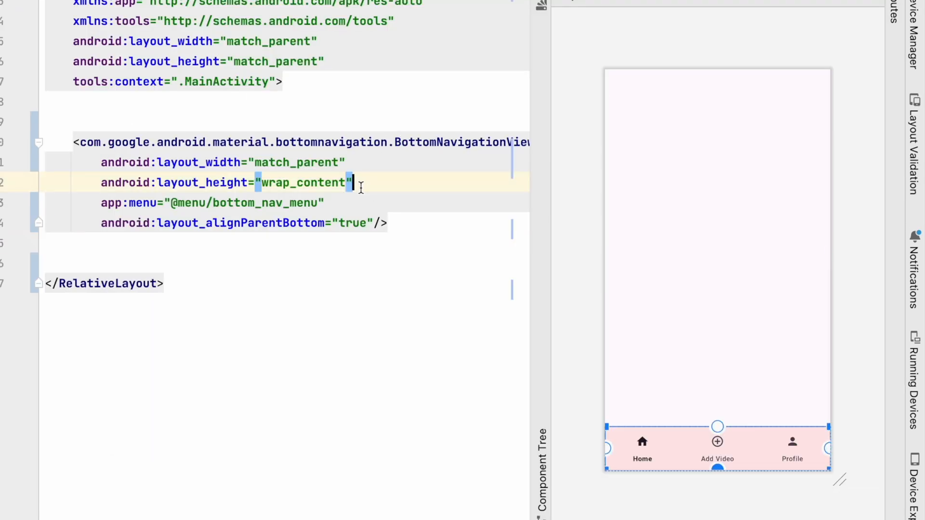
# - Give the BottomNavigationView the id bottom_nav_bar and start binding.bottomNavBar's item-selected listener
pyautogui.write('android:id="@+id/b')
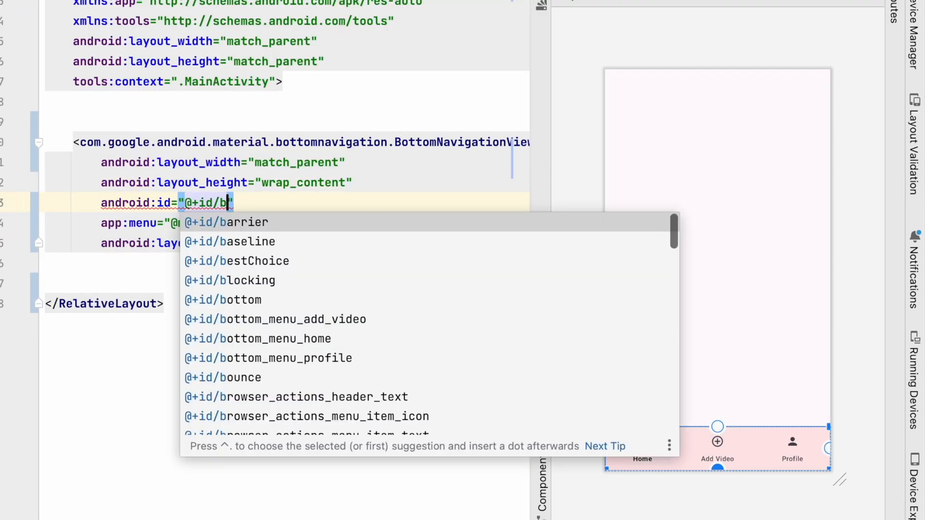
pyautogui.write('ottom_nav_bar')
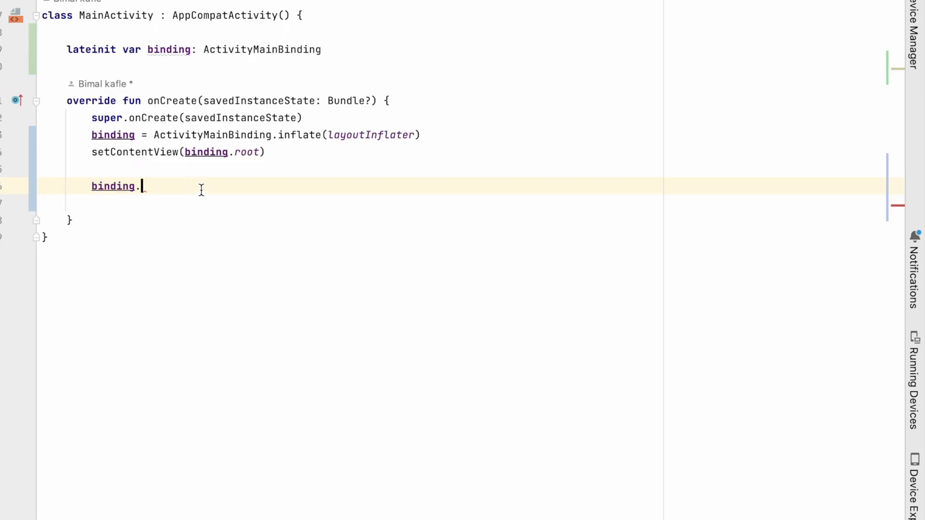
pyautogui.write('bottomNavBar.s')
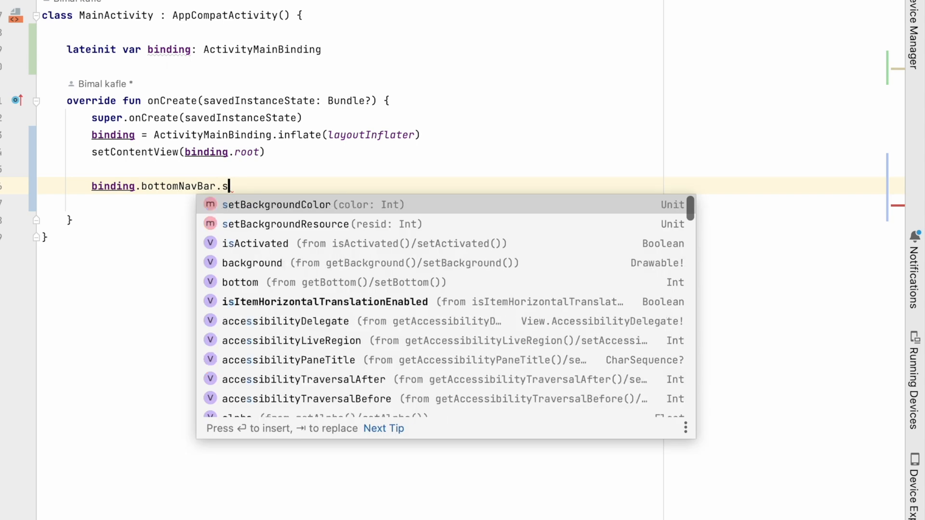
pyautogui.write('etonite')
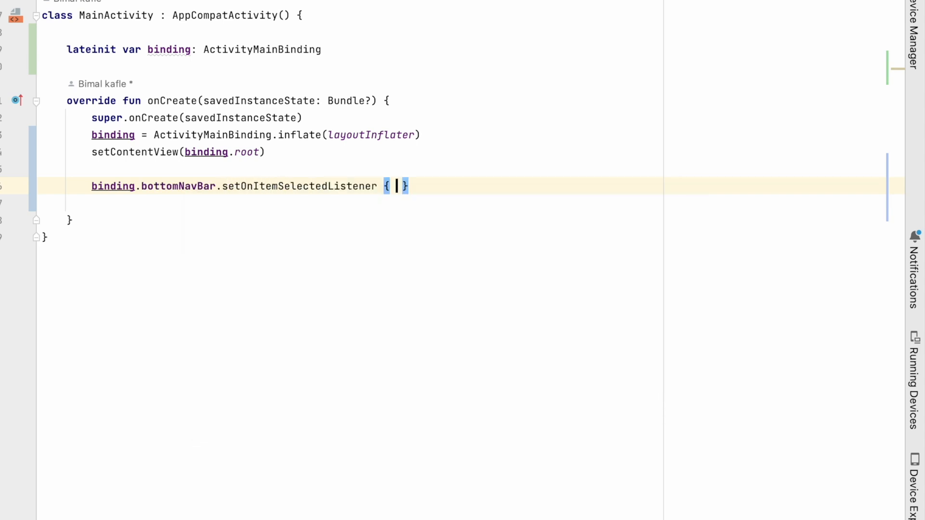
# - Write the listener body receiving menuItem, returning false, and begin a when on menuItem
pyautogui.press('Return')
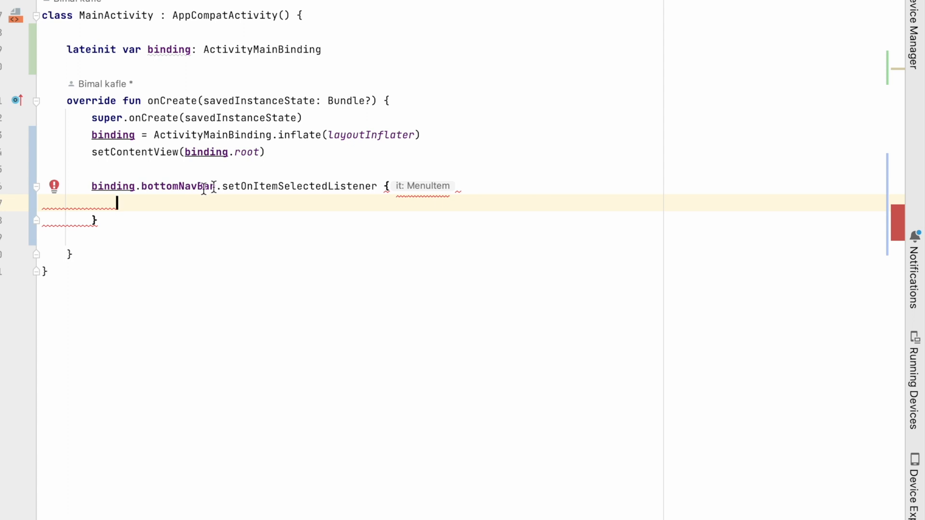
pyautogui.write('menuItem->')
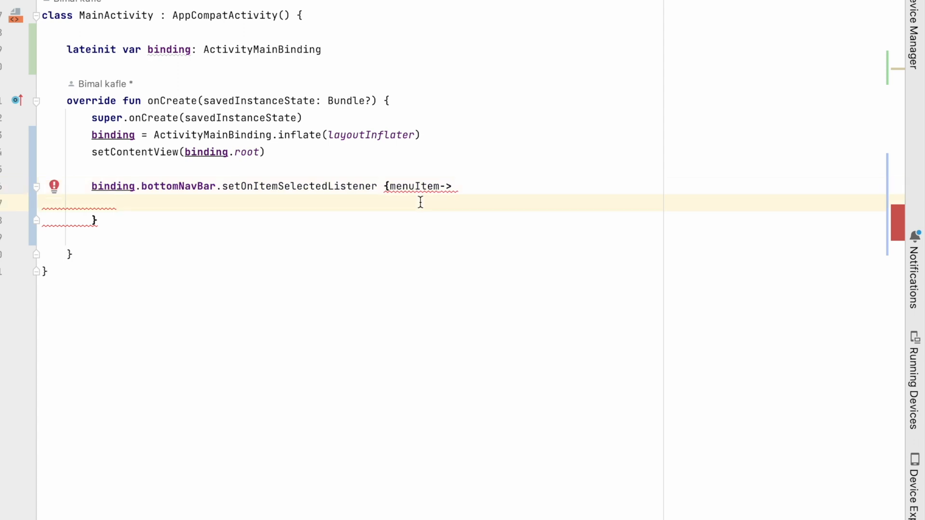
pyautogui.write('false')
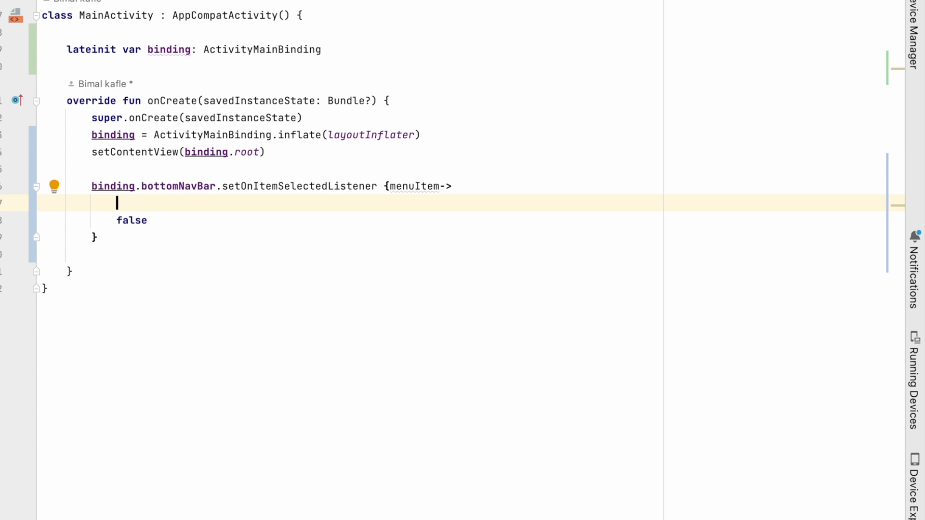
pyautogui.write('when(menuItem.itemId){')
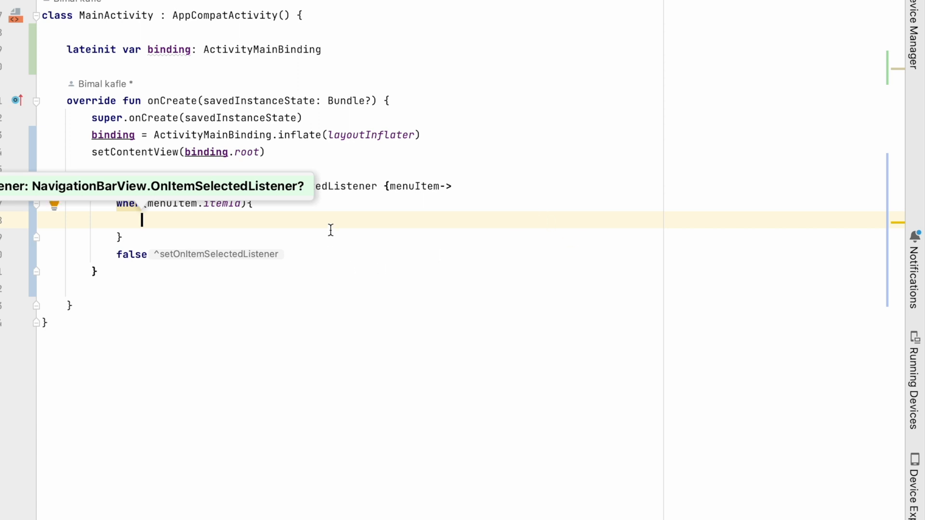
# - Add when branches for R.id.bottom_menu_home and R.id.bottom_menu_add_video
pyautogui.write('R.')
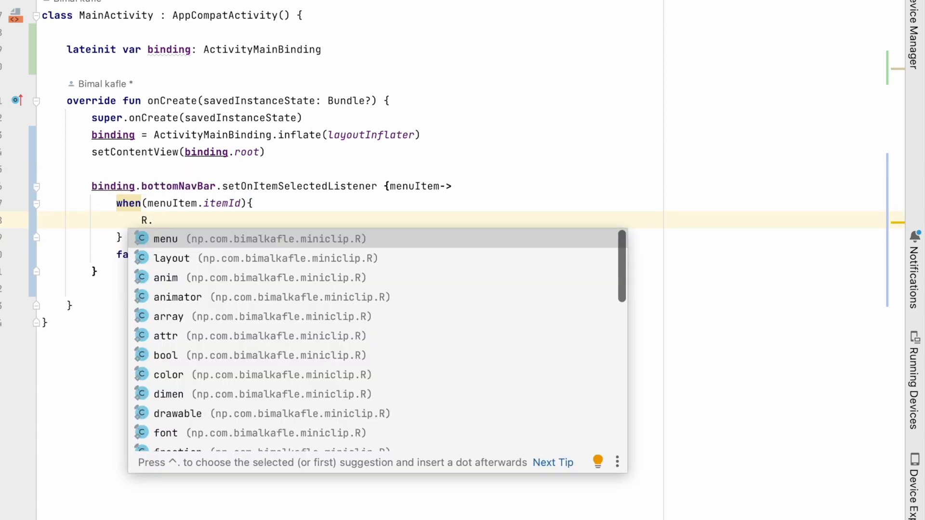
pyautogui.write('id.b')
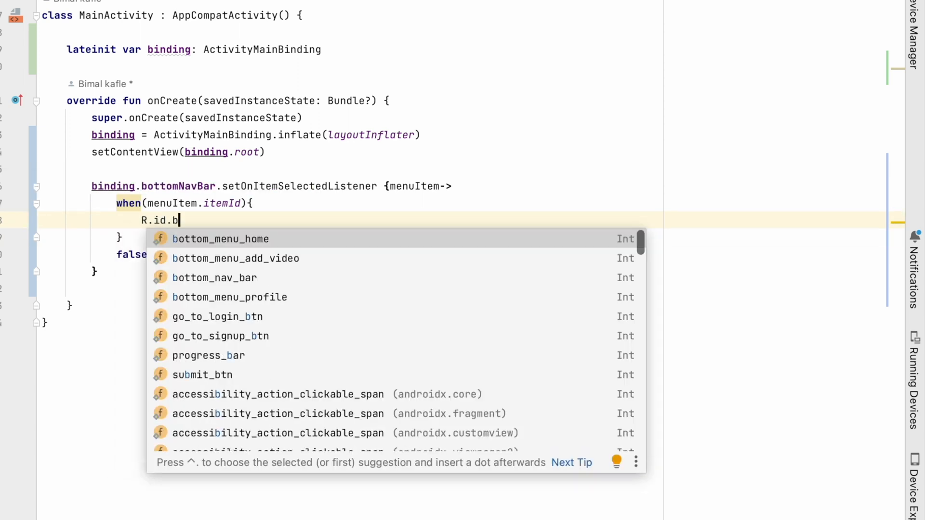
pyautogui.click(220, 239)
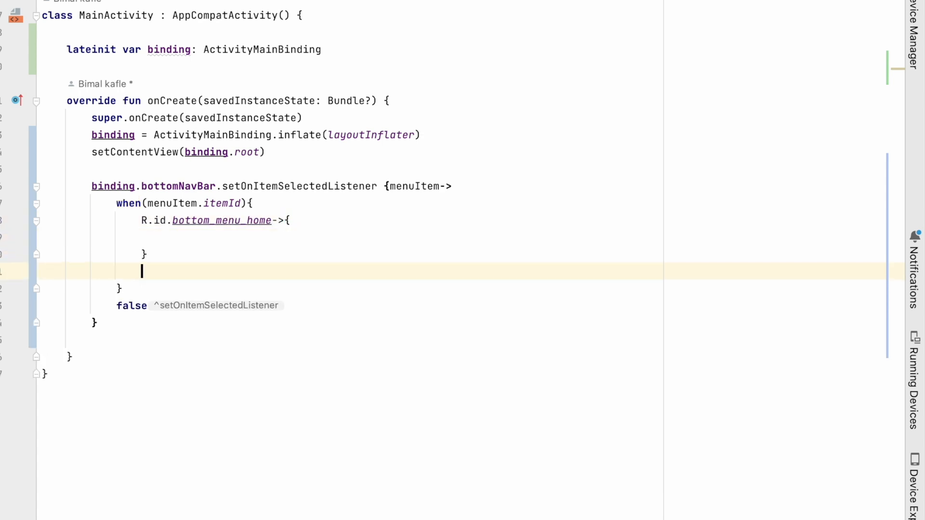
pyautogui.write('R.id.bottom_menu_add_video->{')
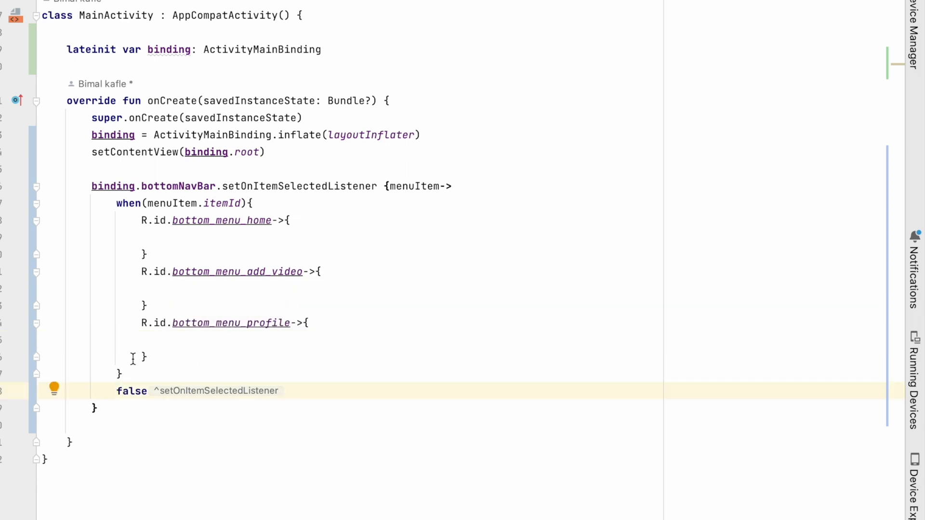
# - Complete the bottom_menu_profile branch and position the cursor inside the home branch body
pyautogui.doubleClick(132, 390)
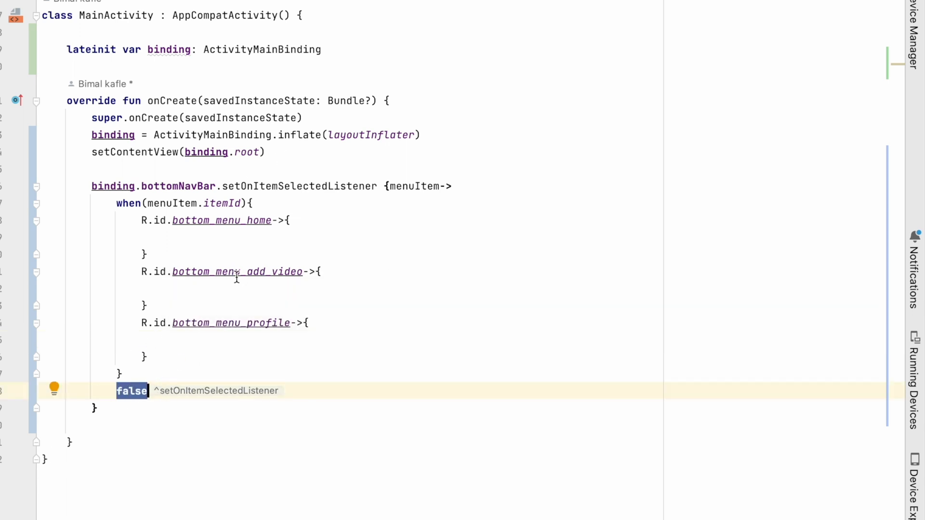
pyautogui.doubleClick(223, 219)
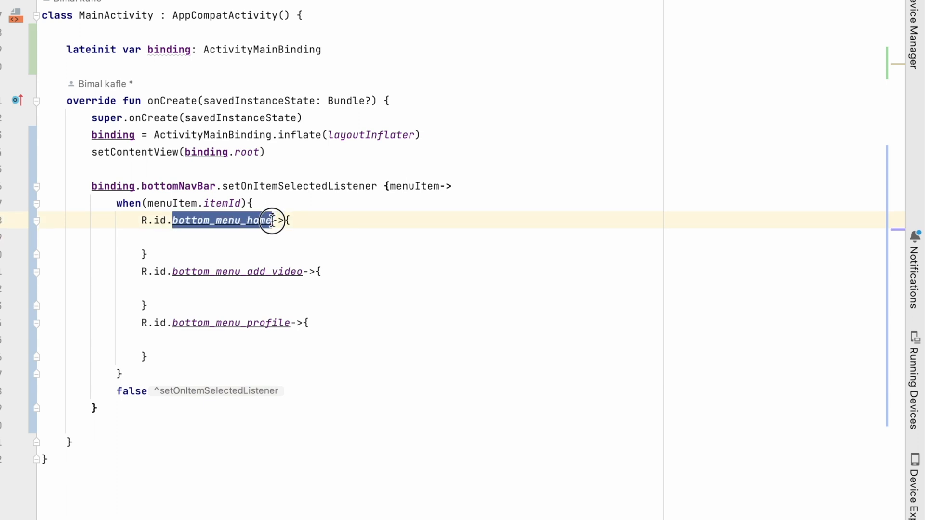
pyautogui.click(357, 237)
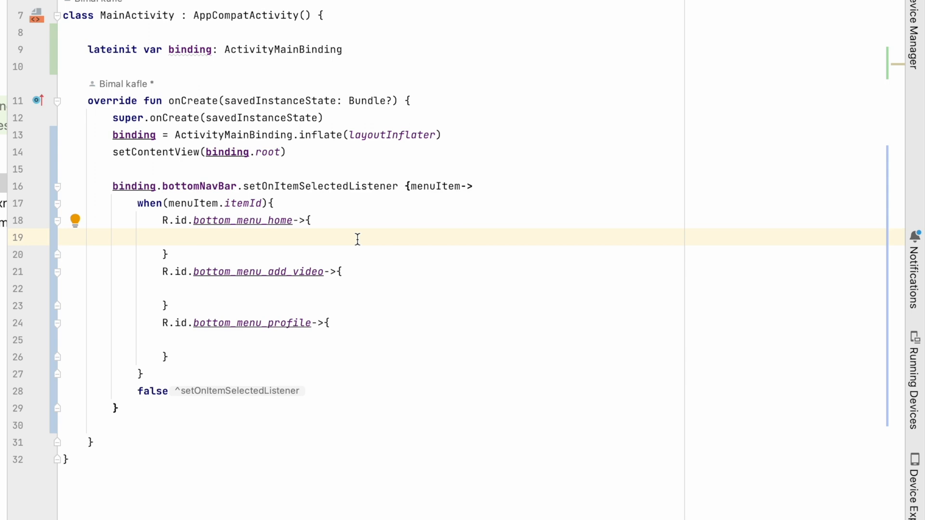
# - Show UiUtil.showToast(this, ...) toasts for Home, Add video and Profile in the branches
pyautogui.write('UiUtil.showToast(this, "profile')
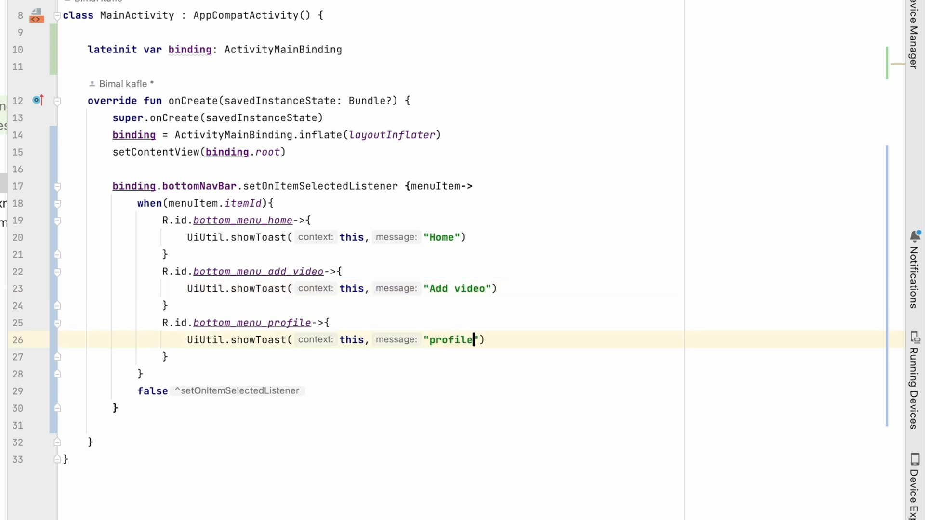
pyautogui.write('P')
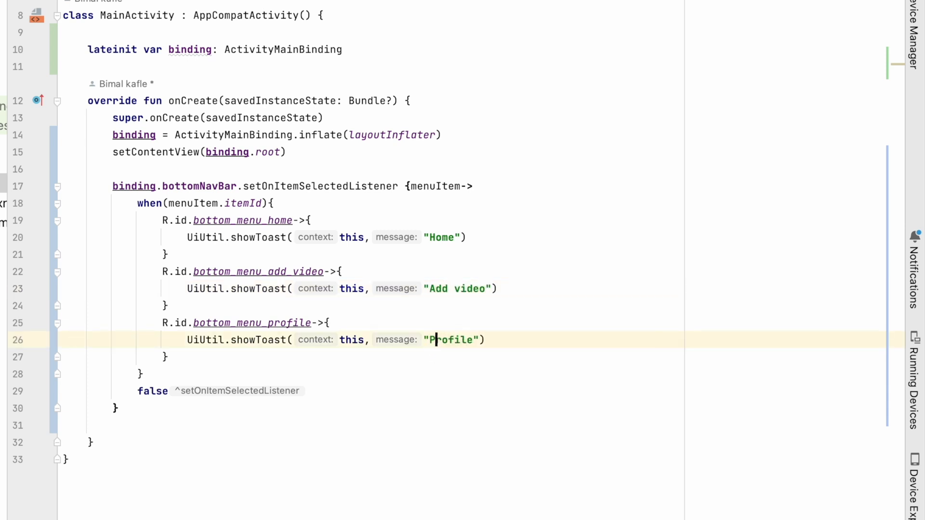
pyautogui.press('Return')
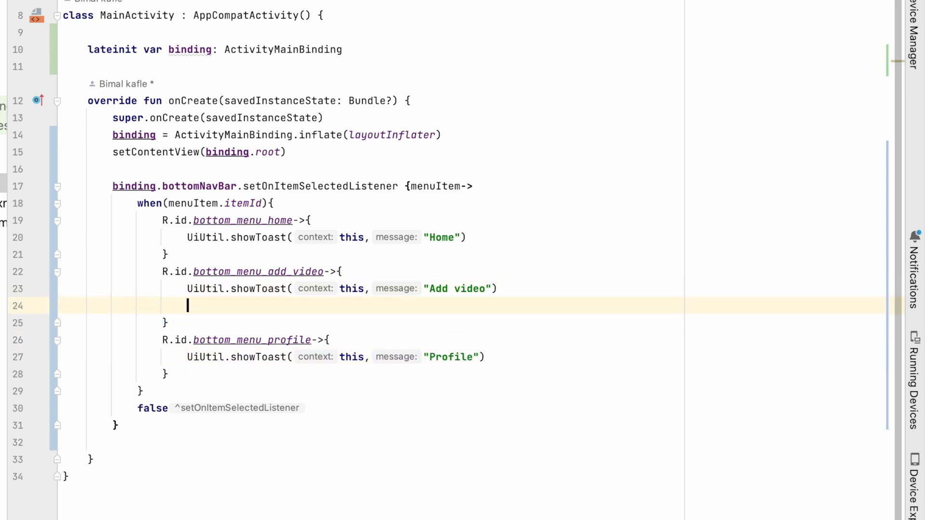
# - Add //Goto VideoUploadActivity and //Goto ProfileActivity comments in their branches
pyautogui.write('//Goto')
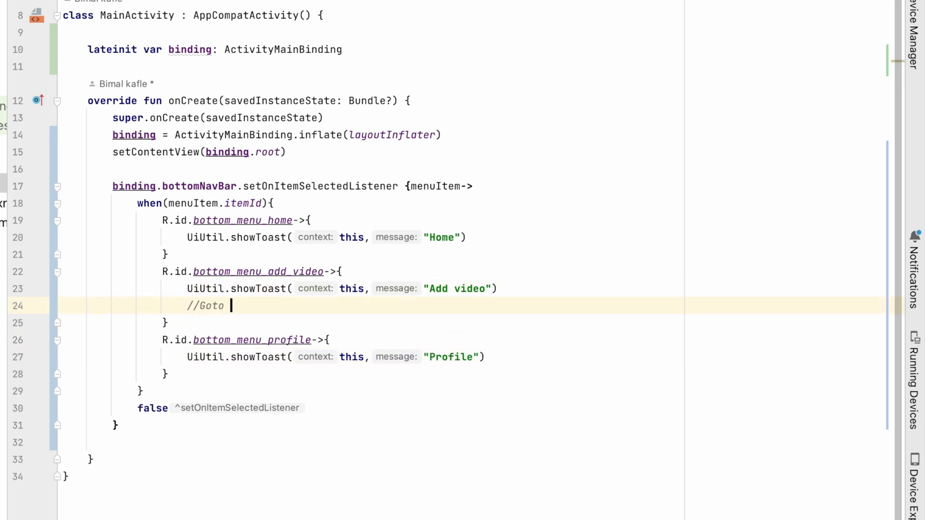
pyautogui.write('VideoUploadActivity')
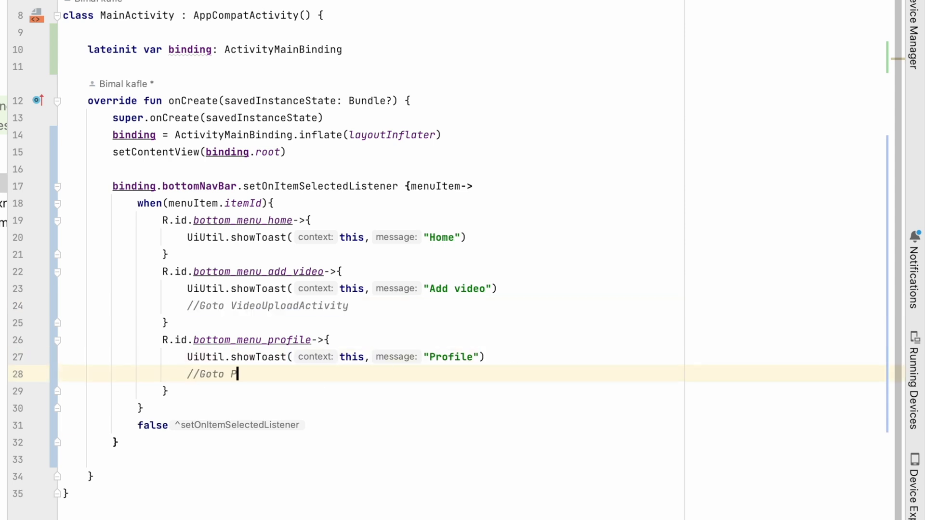
pyautogui.write('rofileActivity')
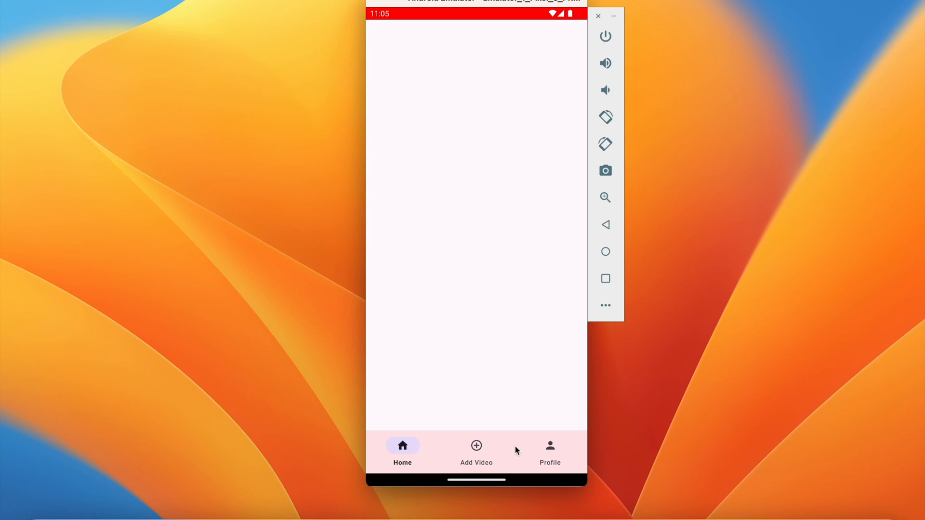
pyautogui.moveTo(482, 462)
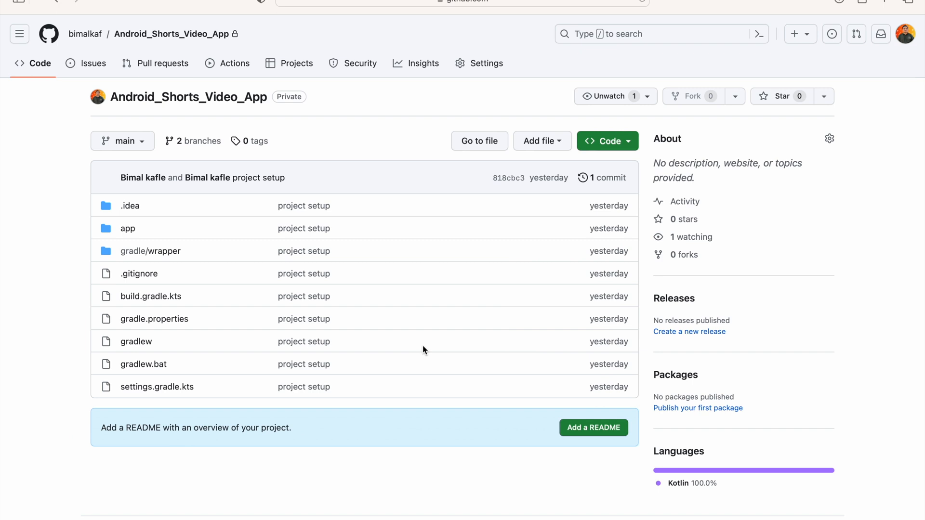
pyautogui.moveTo(173, 100)
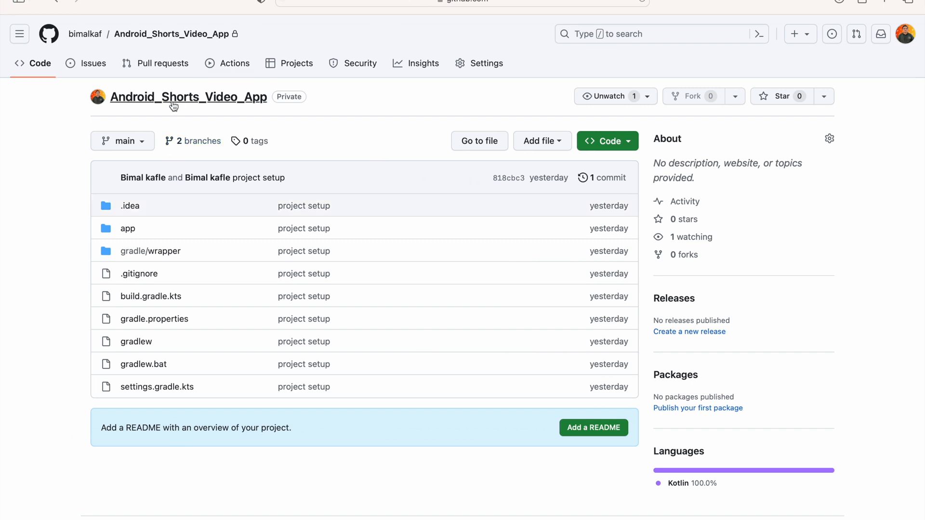
# - Show the repository's branch list with main and ep-1
pyautogui.click(123, 141)
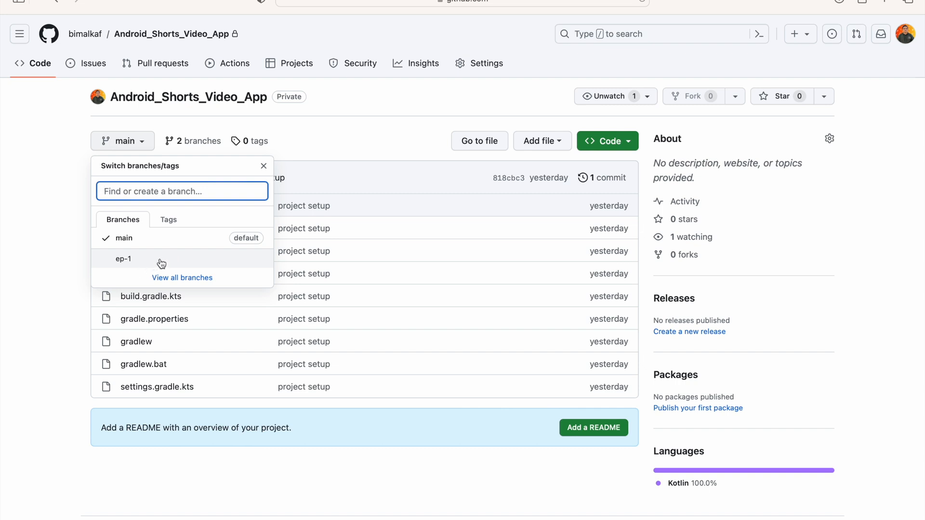
pyautogui.moveTo(125, 268)
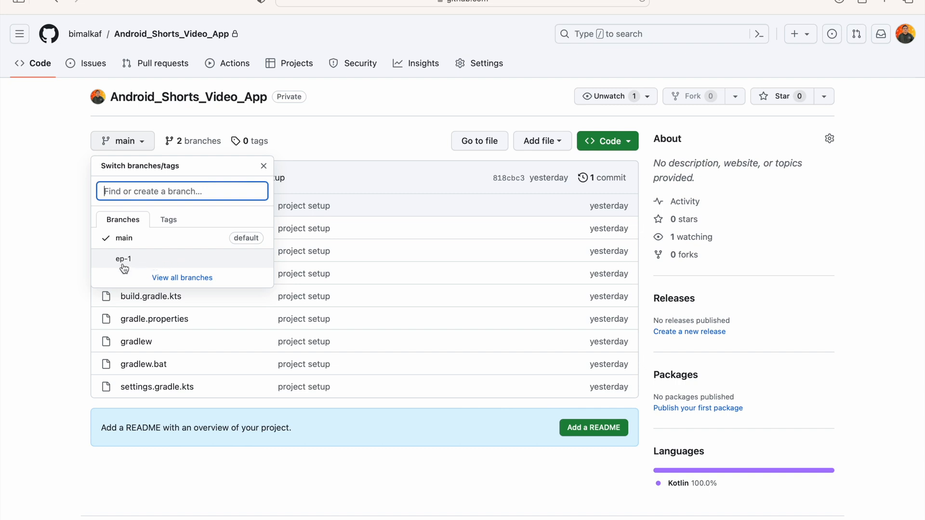
pyautogui.moveTo(141, 306)
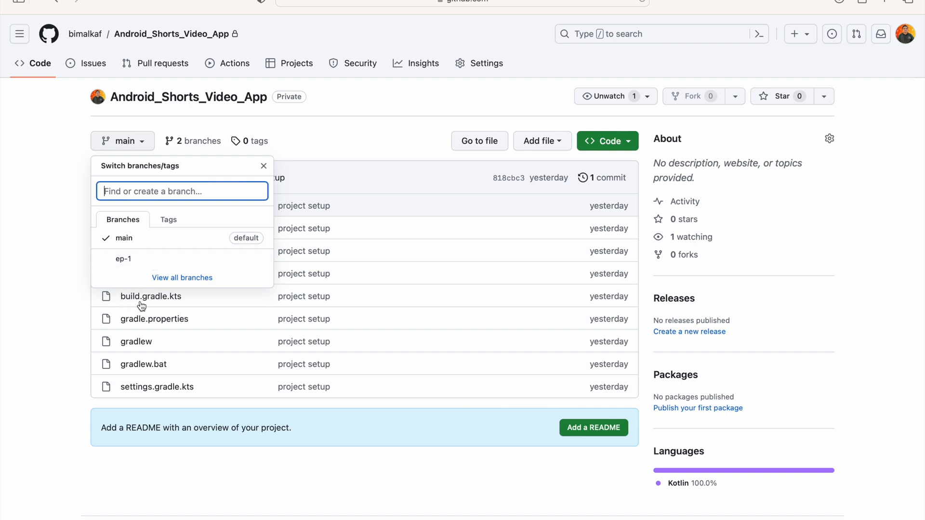
pyautogui.moveTo(194, 450)
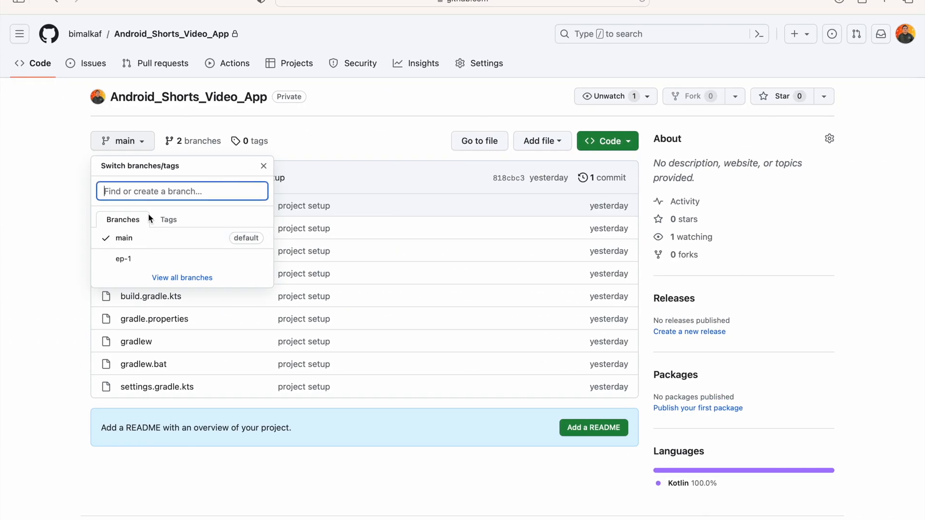
pyautogui.moveTo(265, 191)
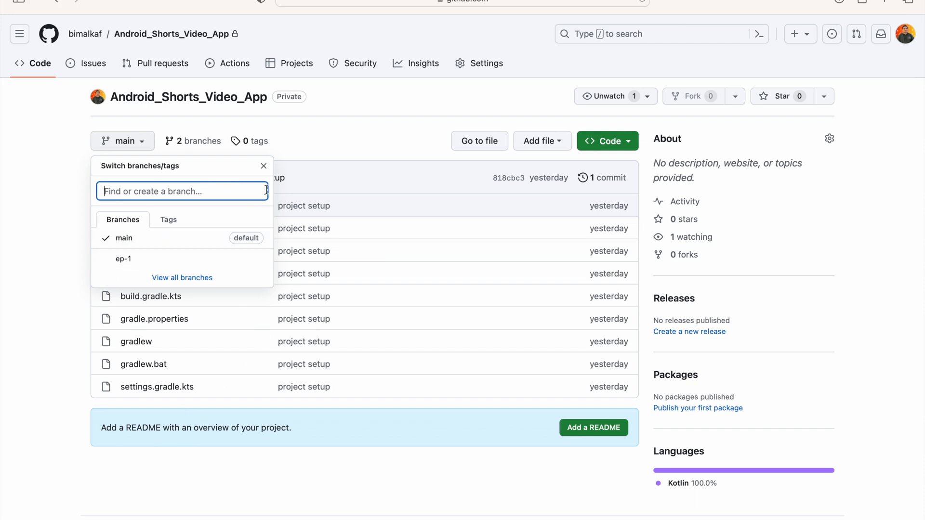
pyautogui.moveTo(270, 303)
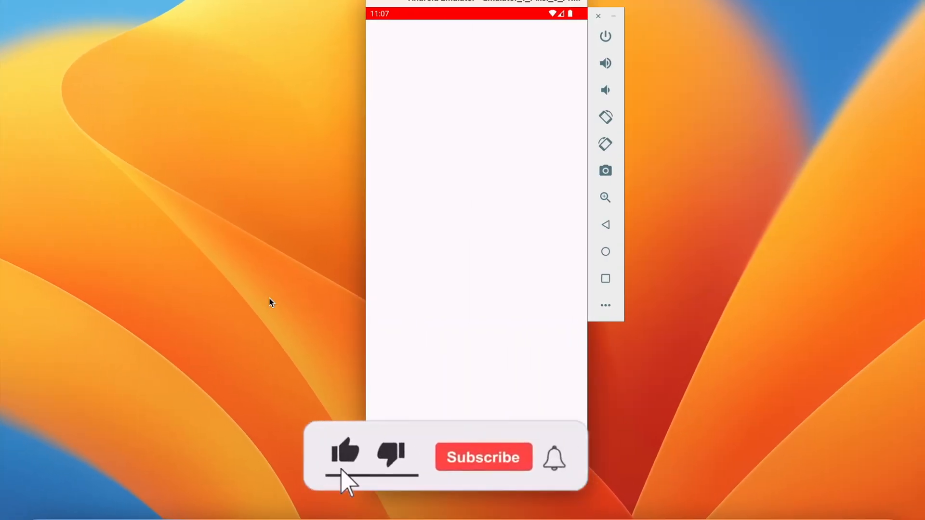
pyautogui.click(483, 457)
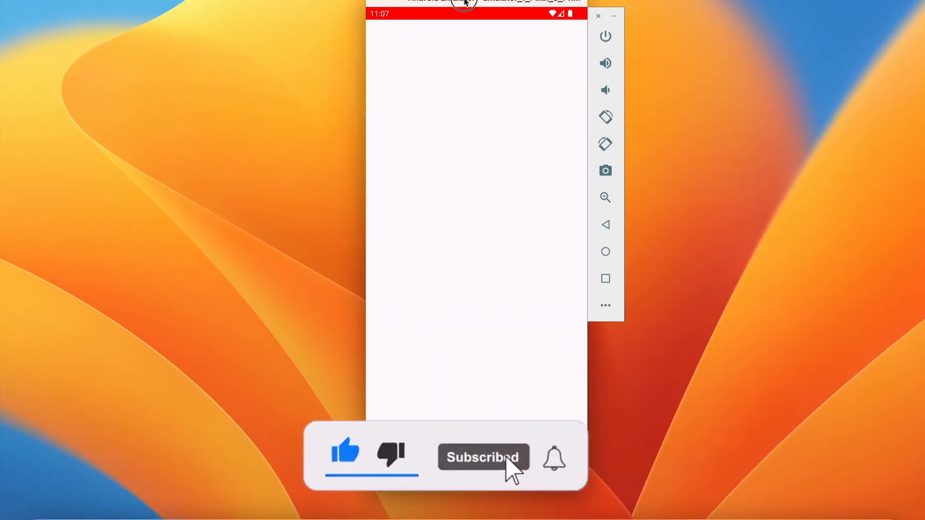